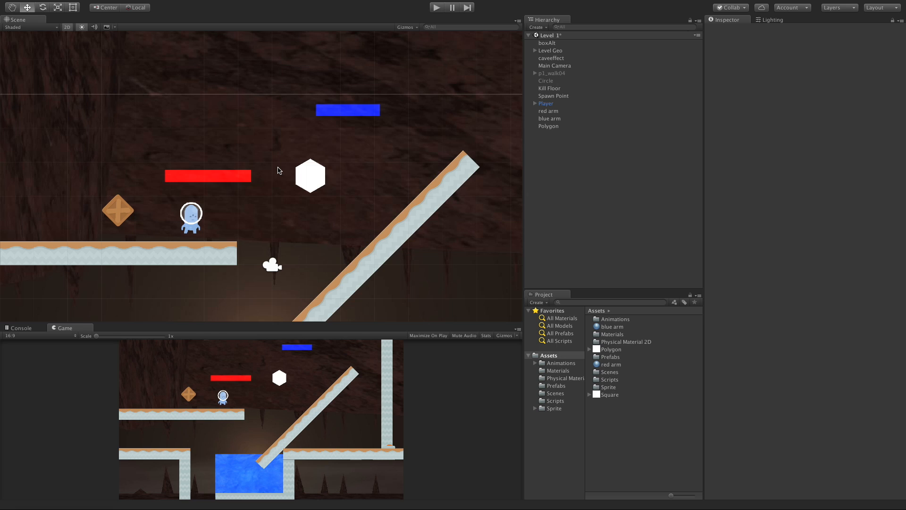
mouse_move(558, 244)
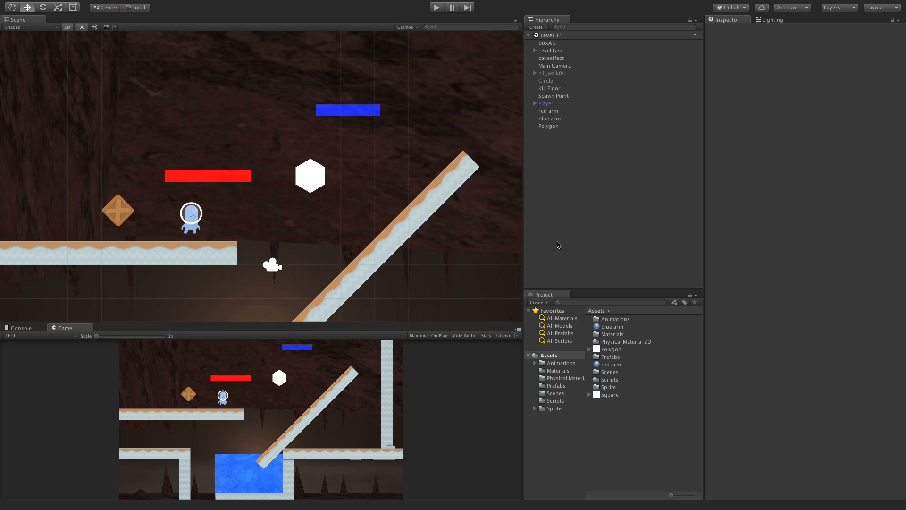
Select the red arm and search Add Component for 'rela' to find Relative Joint 2D.
click(549, 110)
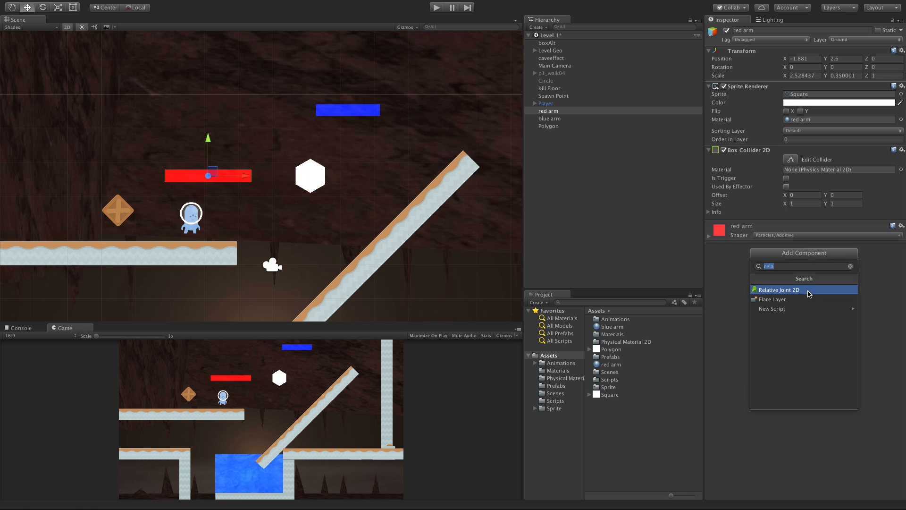
Add Relative Joint 2D to the red arm, which adds a Rigidbody 2D automatically.
click(778, 288)
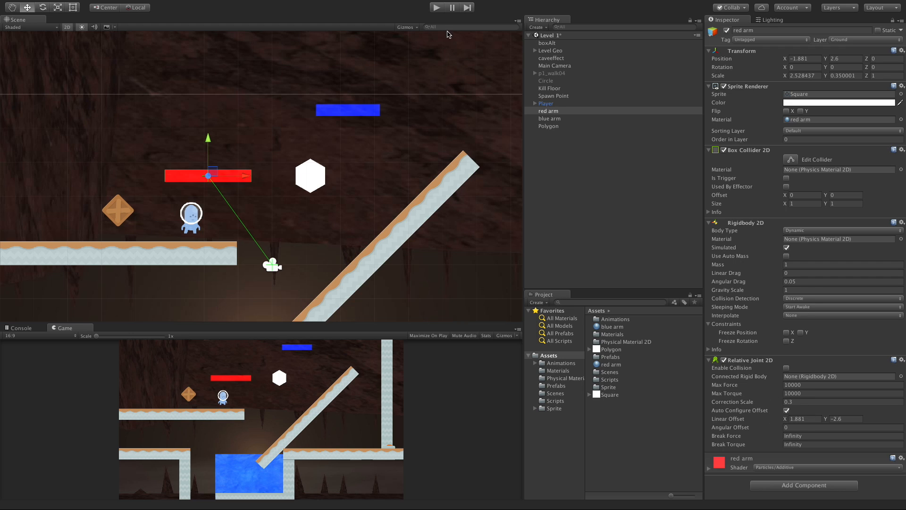
mouse_move(373, 300)
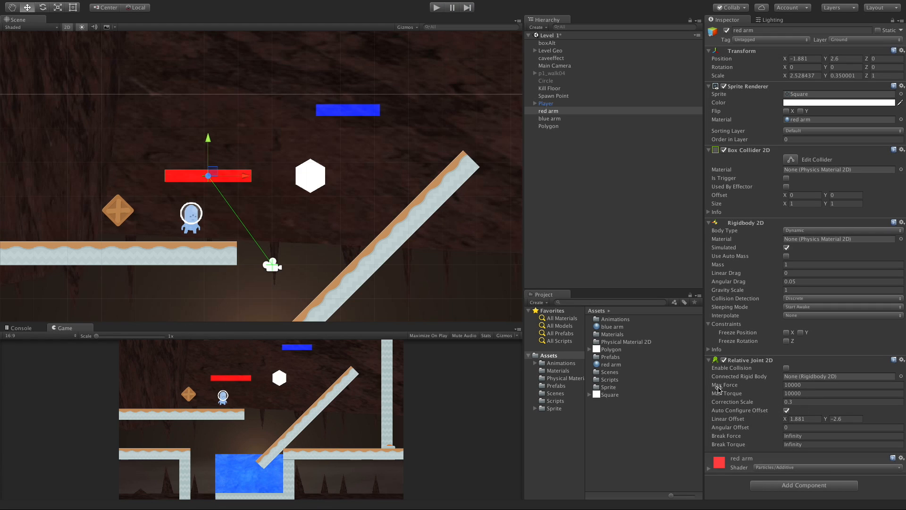
mouse_move(775, 386)
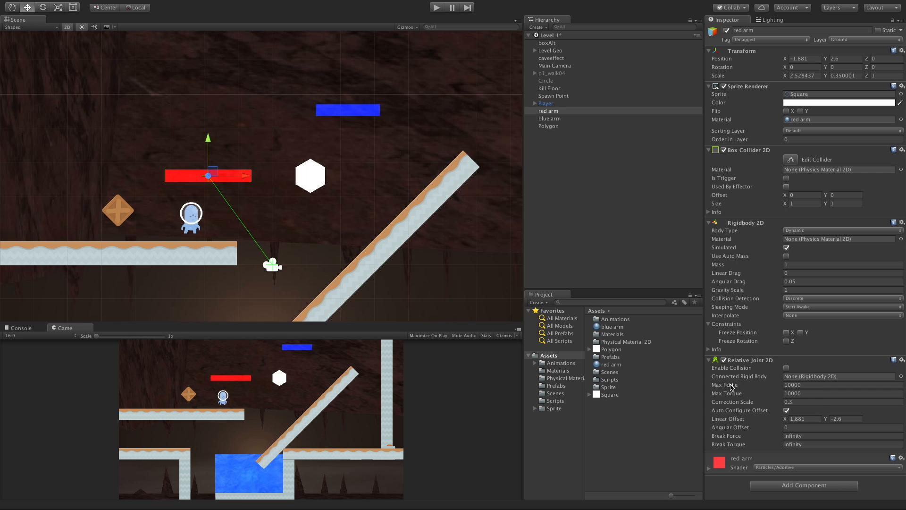
mouse_move(724, 384)
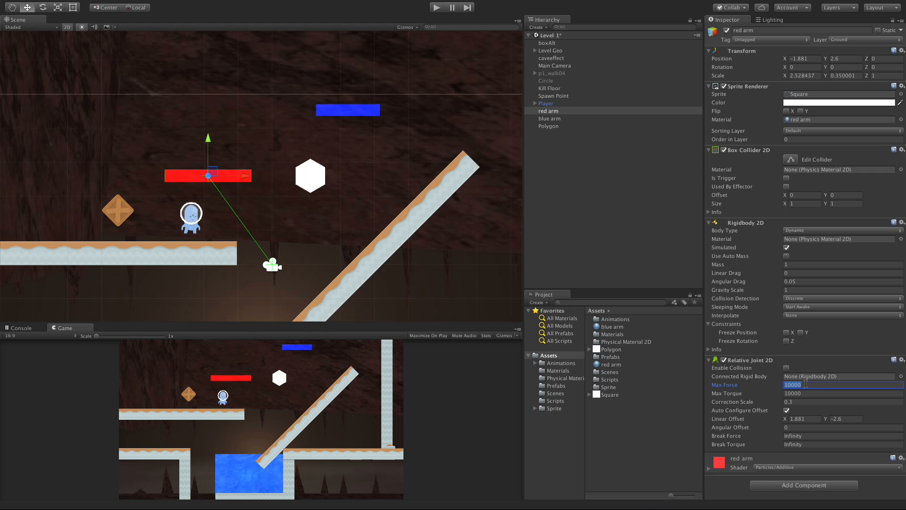
Enter 40 as the Relative Joint 2D Max Force, replacing 10000.
text(4)
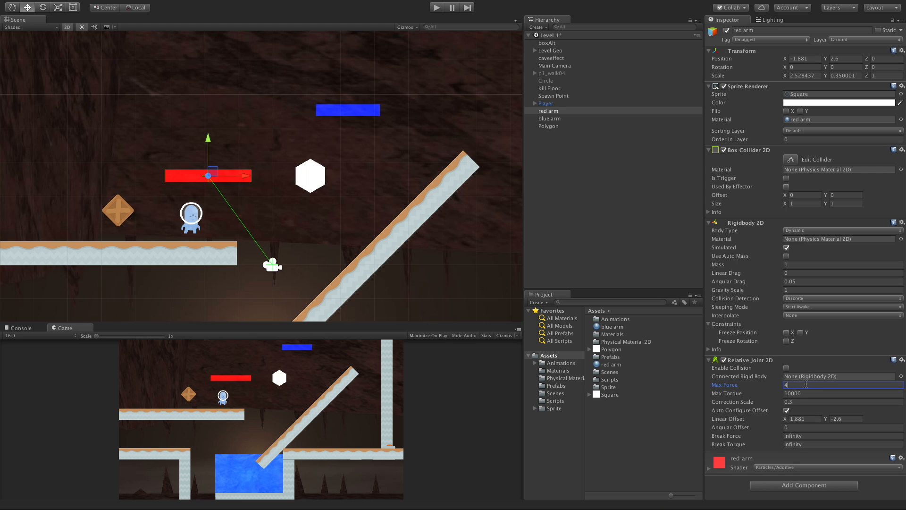
text(0)
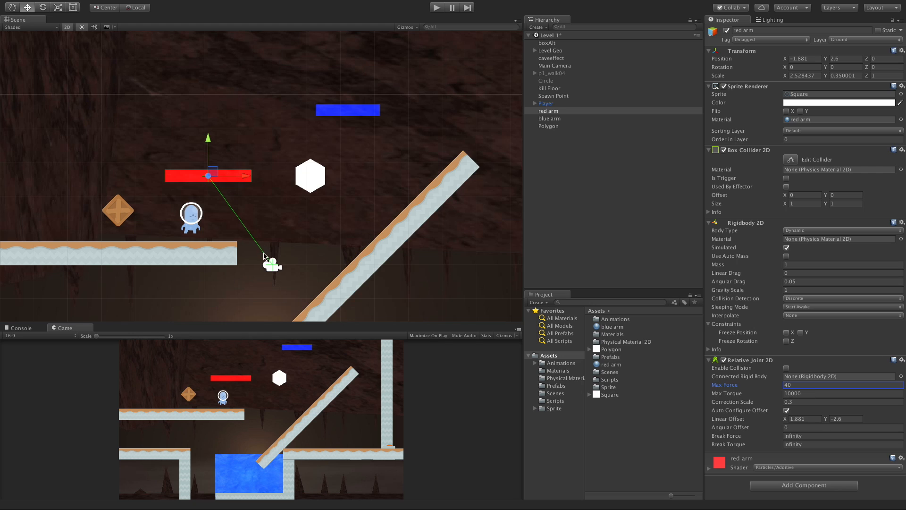
mouse_move(203, 199)
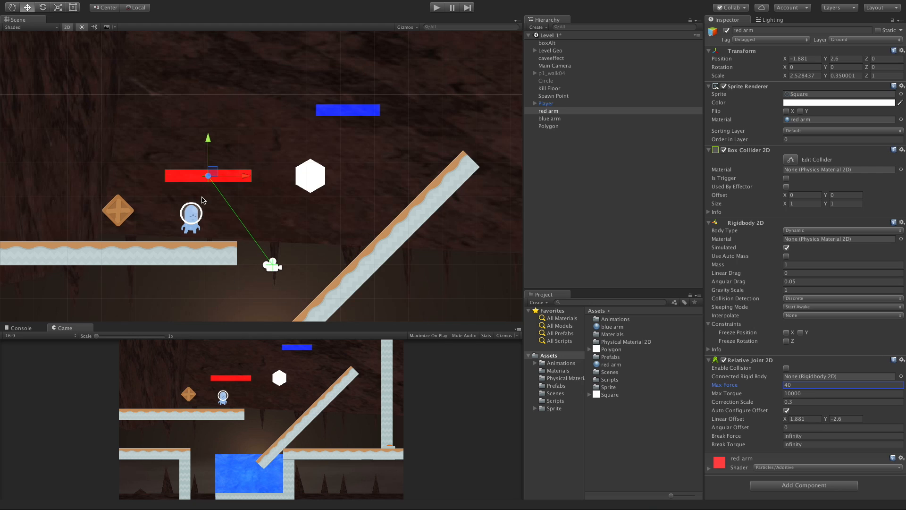
mouse_move(274, 272)
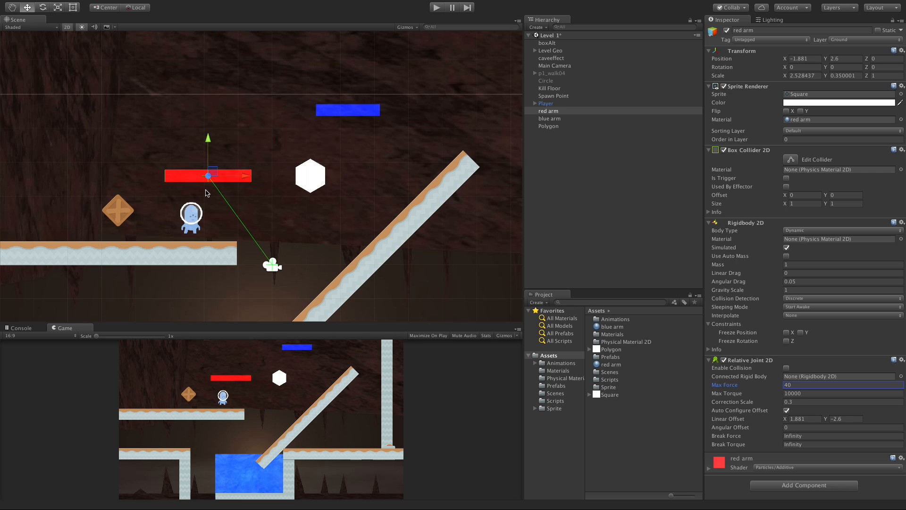
mouse_move(727, 399)
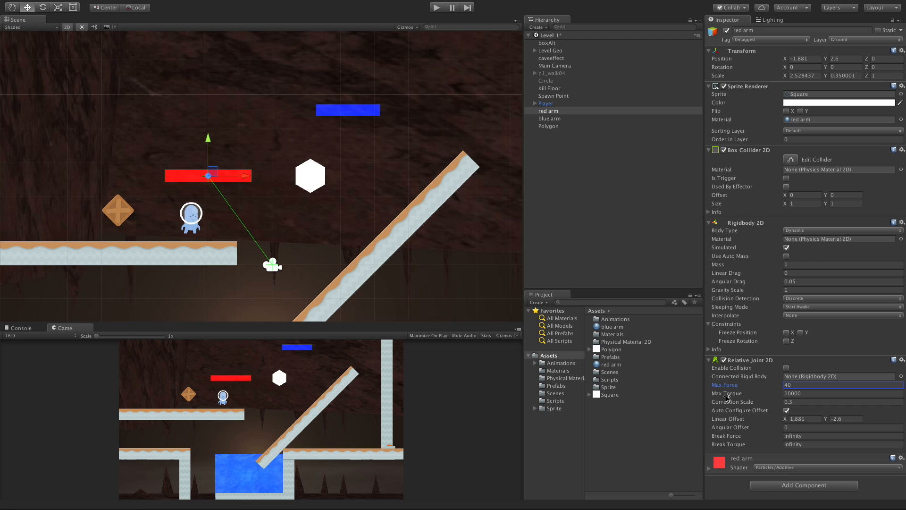
mouse_move(727, 396)
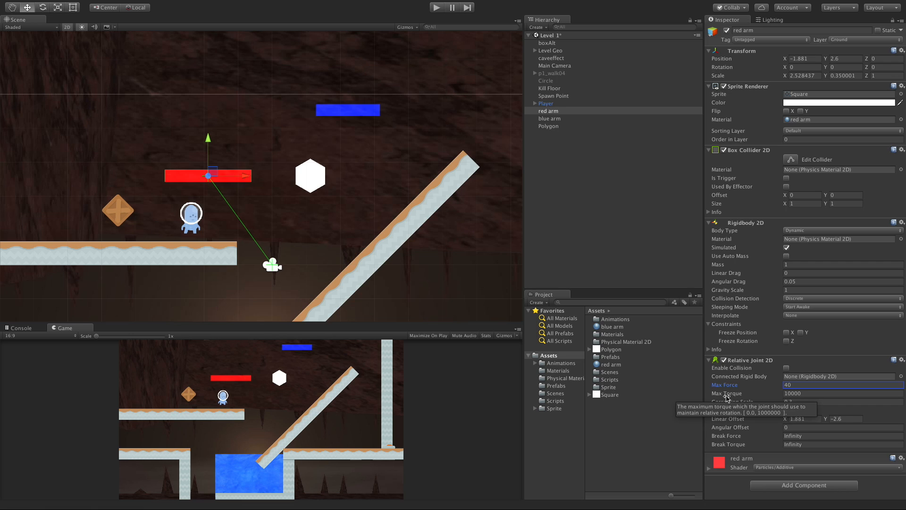
mouse_move(191, 160)
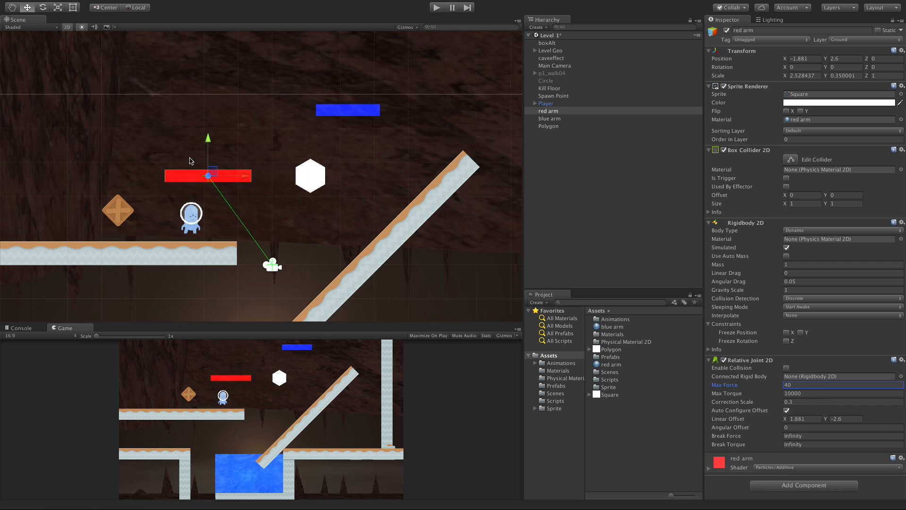
mouse_move(224, 186)
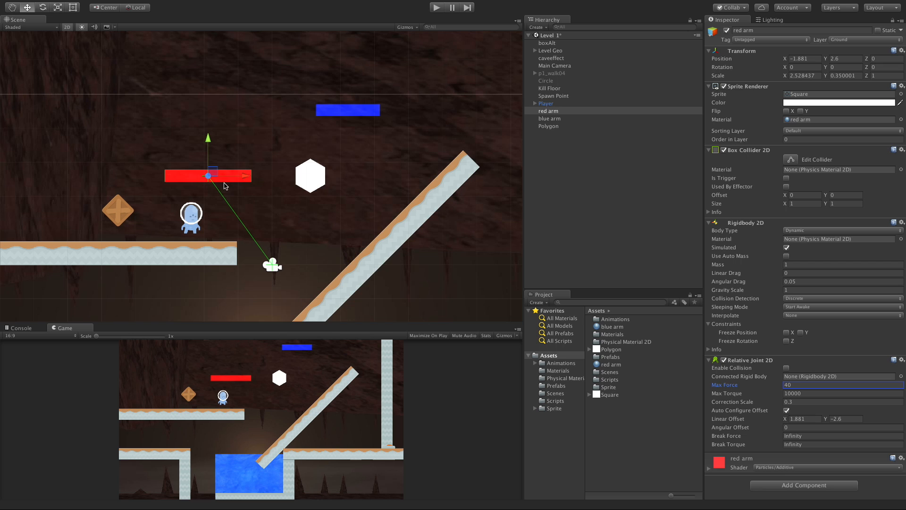
click(437, 7)
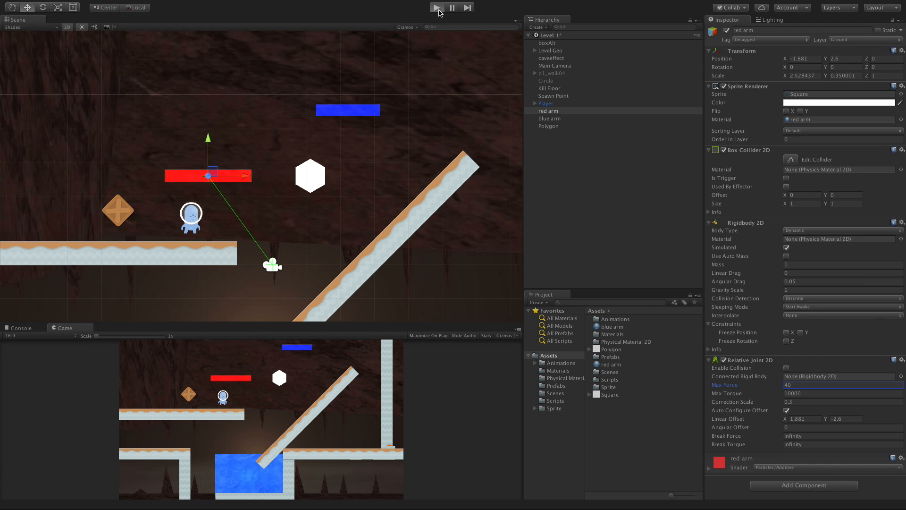
click(436, 8)
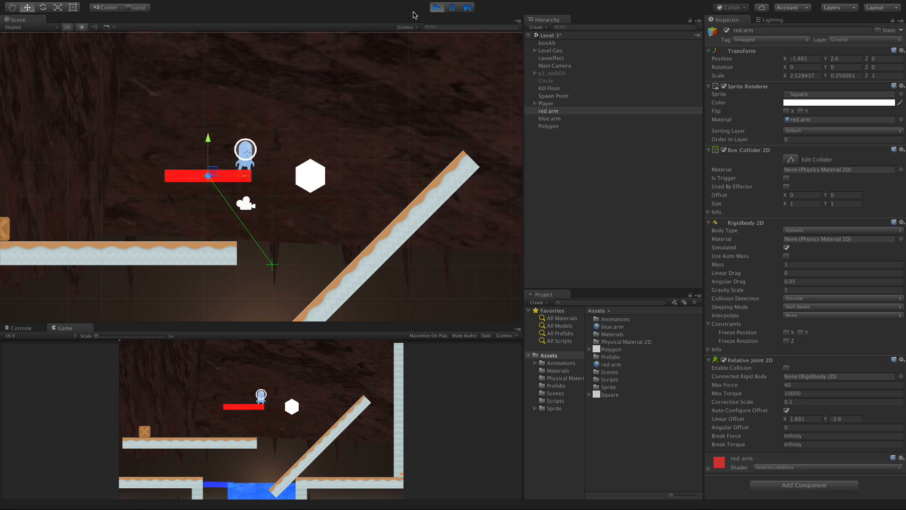
click(436, 7)
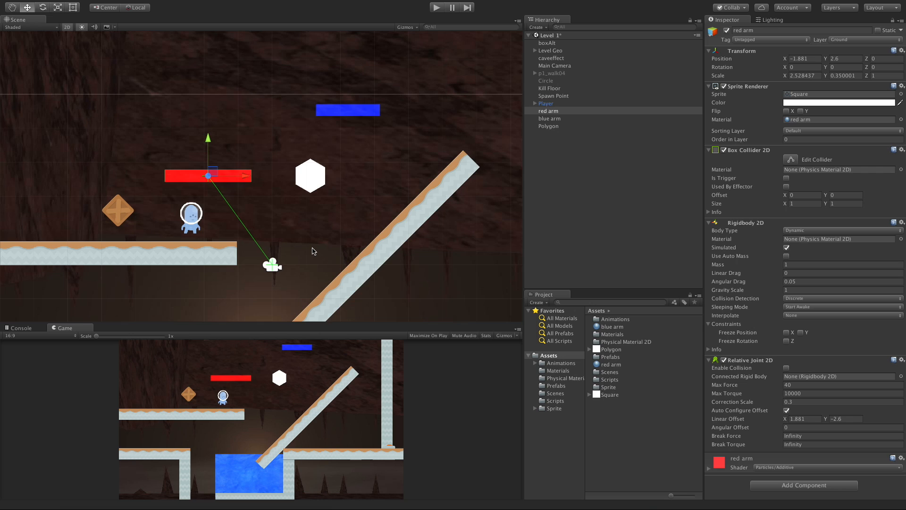
mouse_move(273, 283)
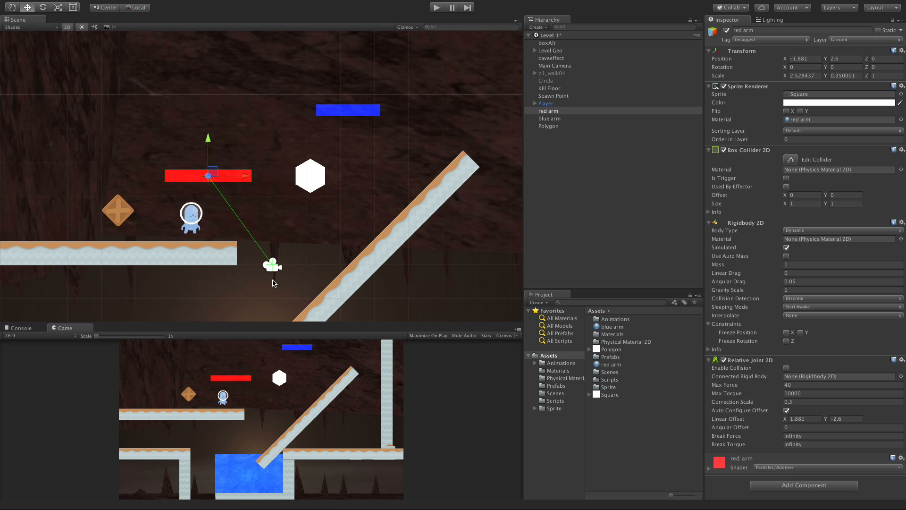
mouse_move(282, 312)
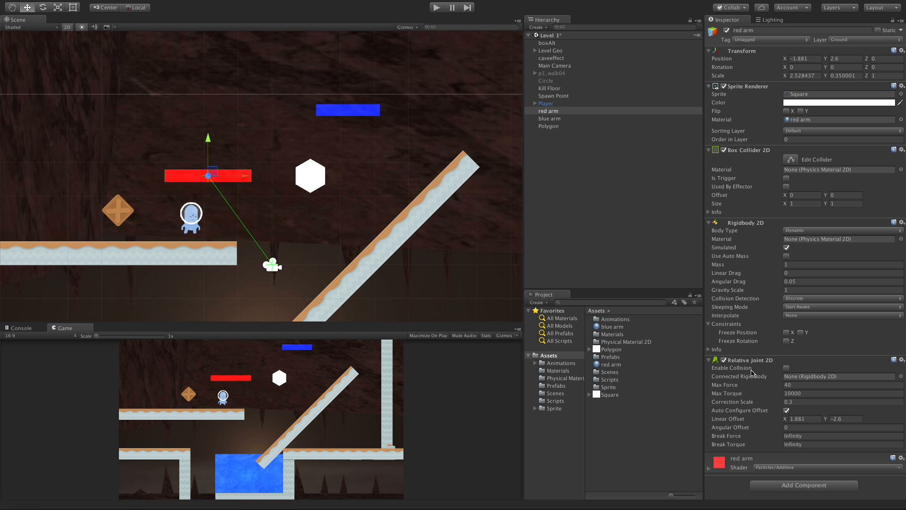
Enable Collision on the red arm's joint and run a Play-mode test, then stop.
click(786, 368)
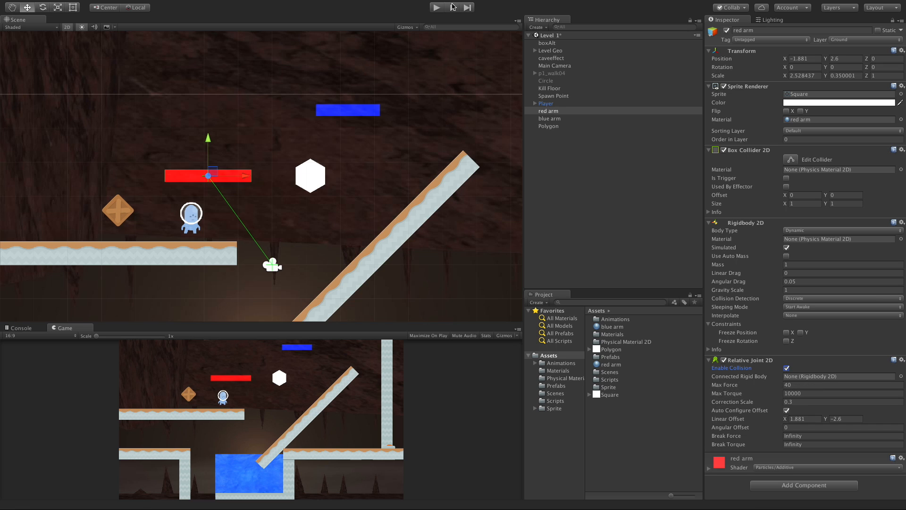
click(436, 7)
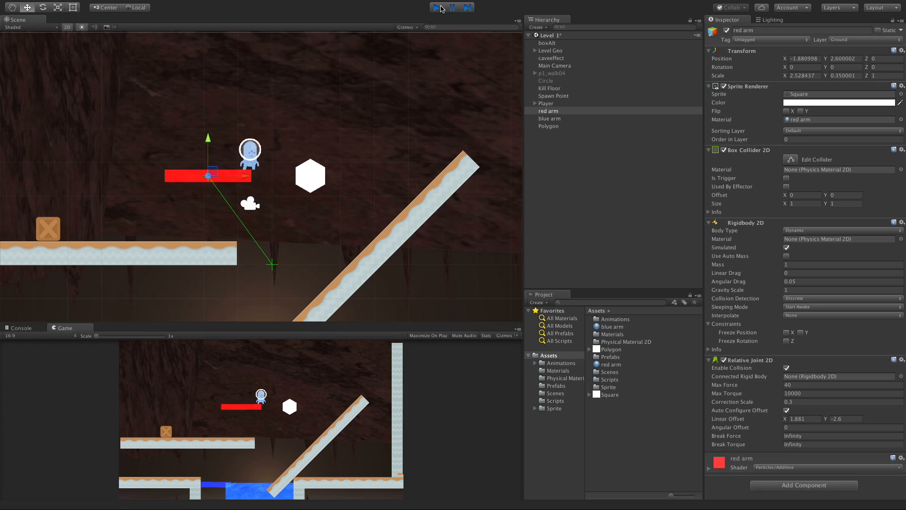
click(435, 7)
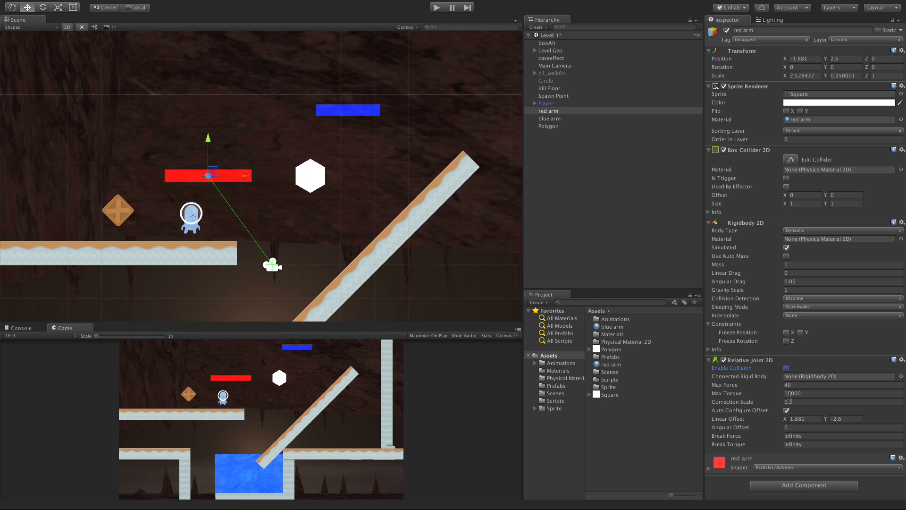
Set the joint's Max Torque to 10 and begin replacing the Max Force value.
click(841, 393)
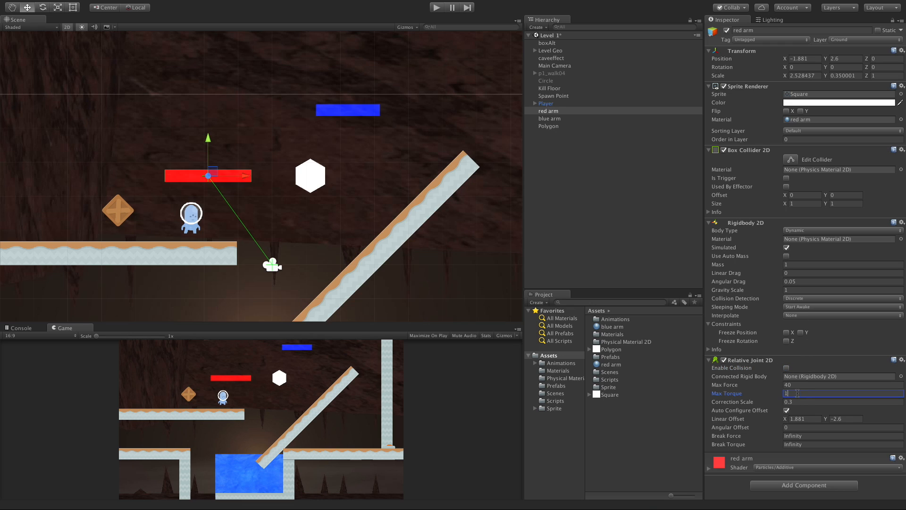
text(10)
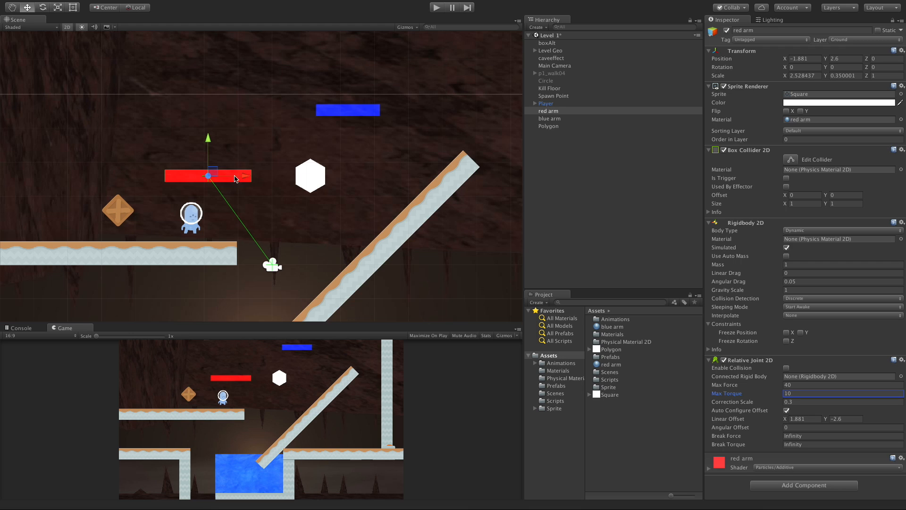
mouse_move(315, 248)
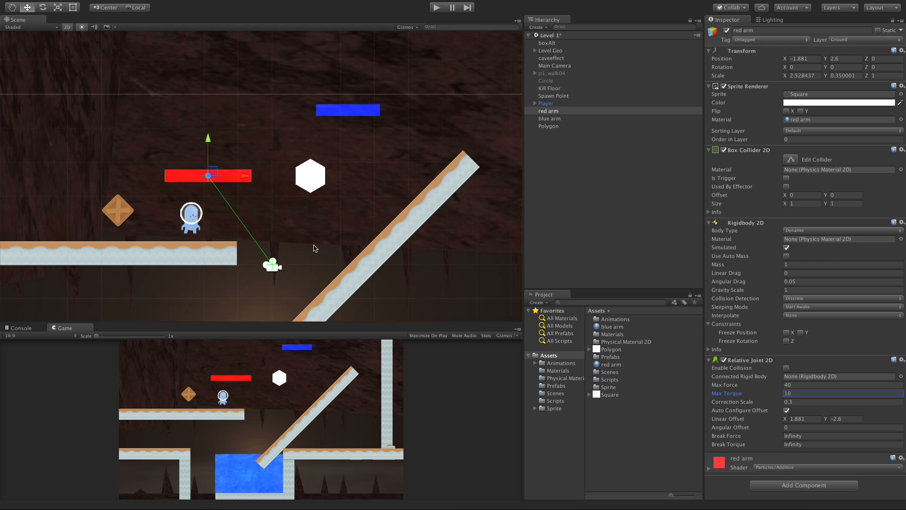
mouse_move(442, 106)
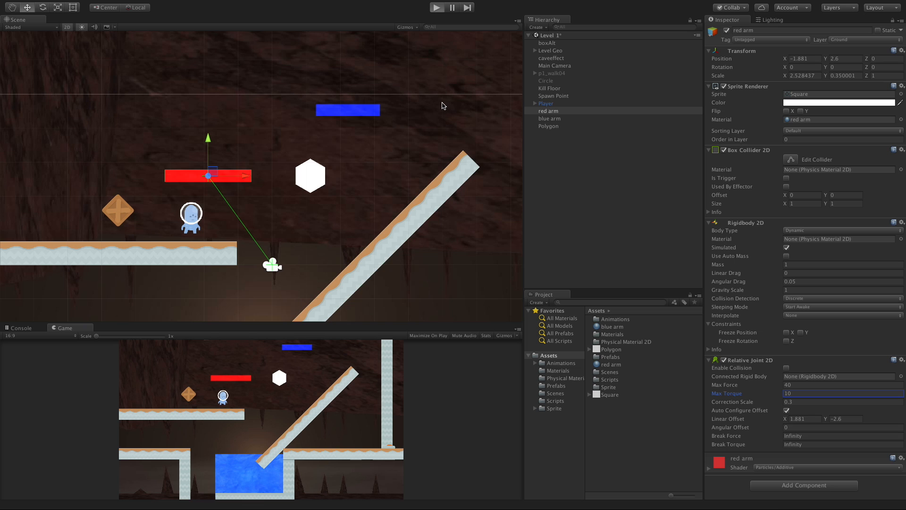
click(436, 8)
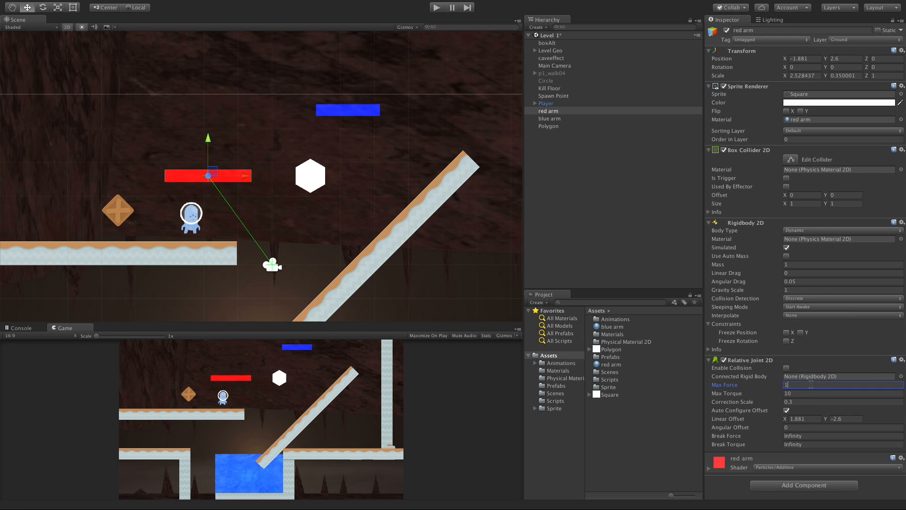
Set Max Force to 1000 and drag the red arm around during a Play test.
text(1000)
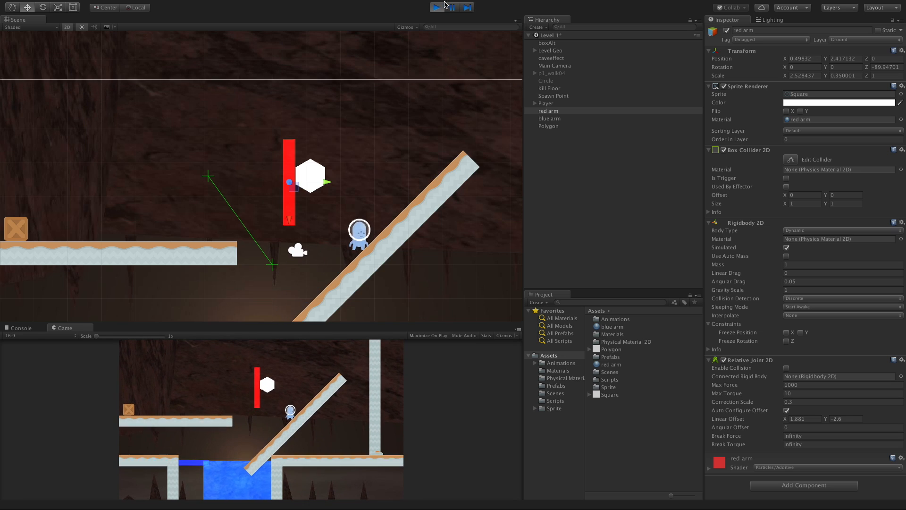
click(437, 7)
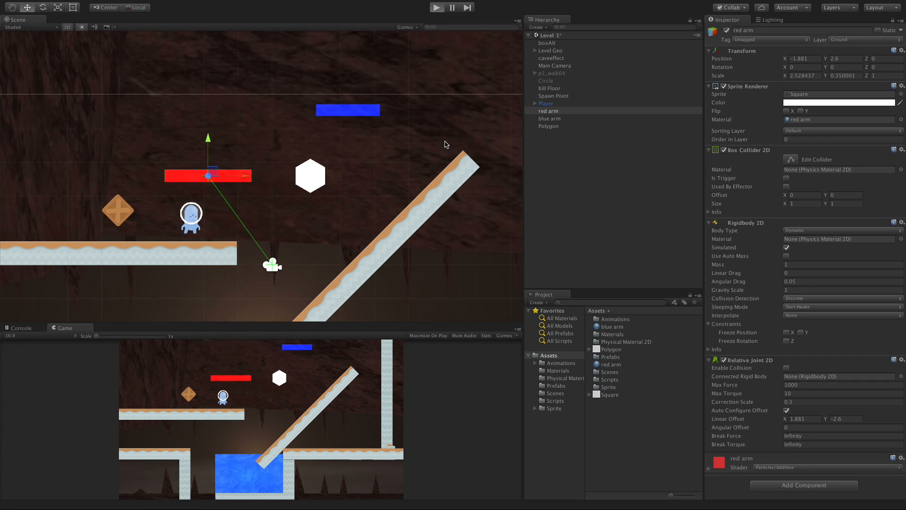
click(437, 7)
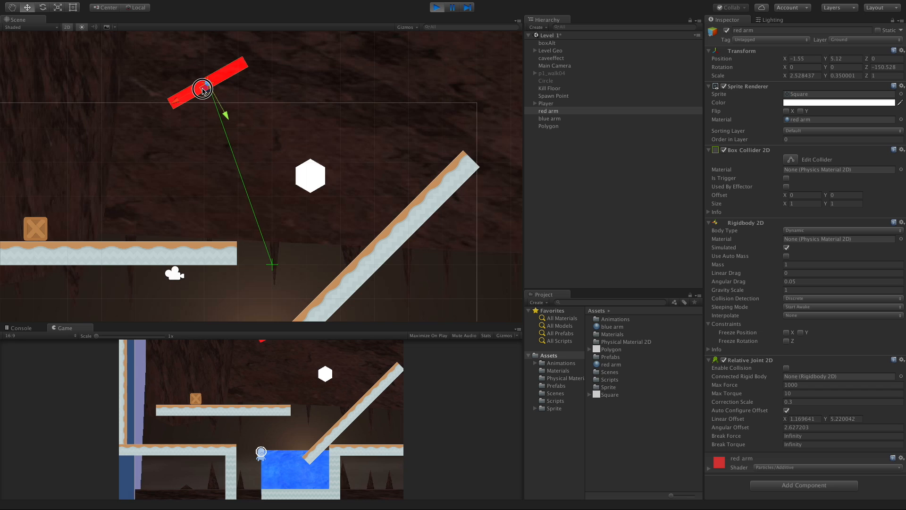
drag(202, 90, 208, 82)
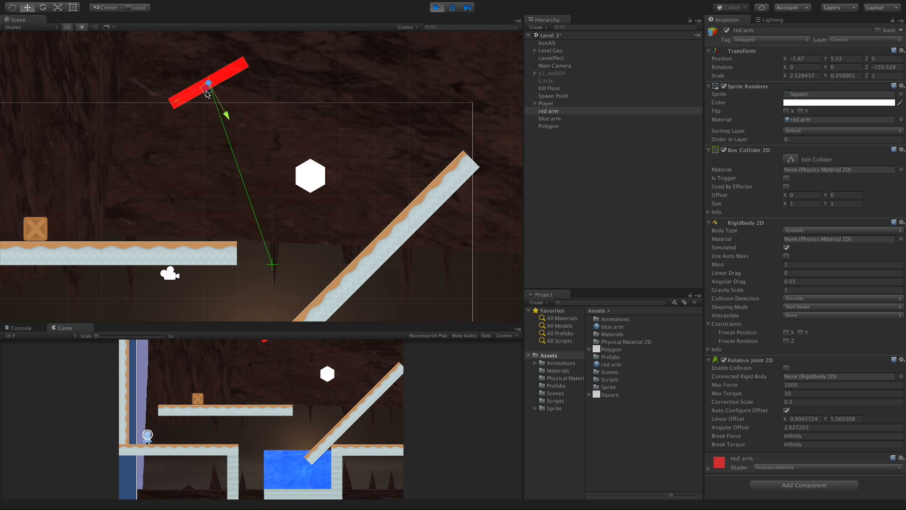
drag(206, 84, 157, 173)
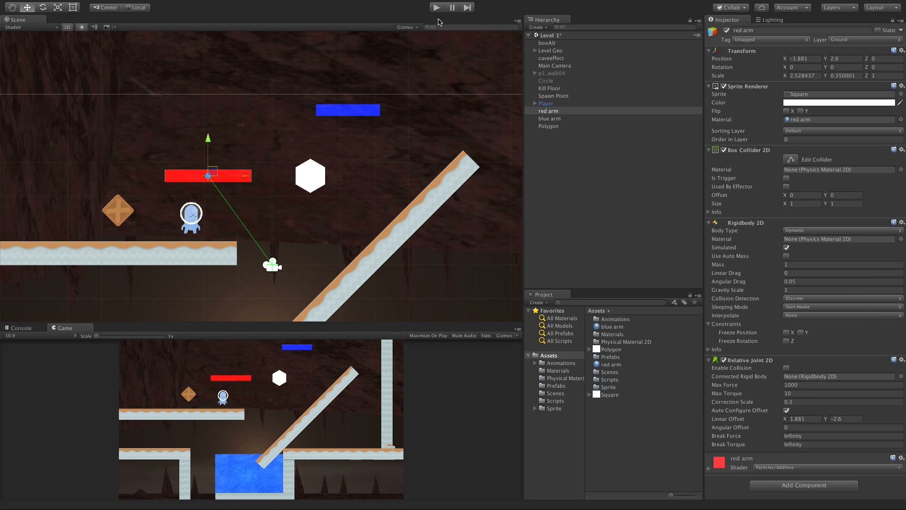
Set Max Force and Max Torque to 40, Correction Scale to 1, and drag-test in Play.
click(842, 384)
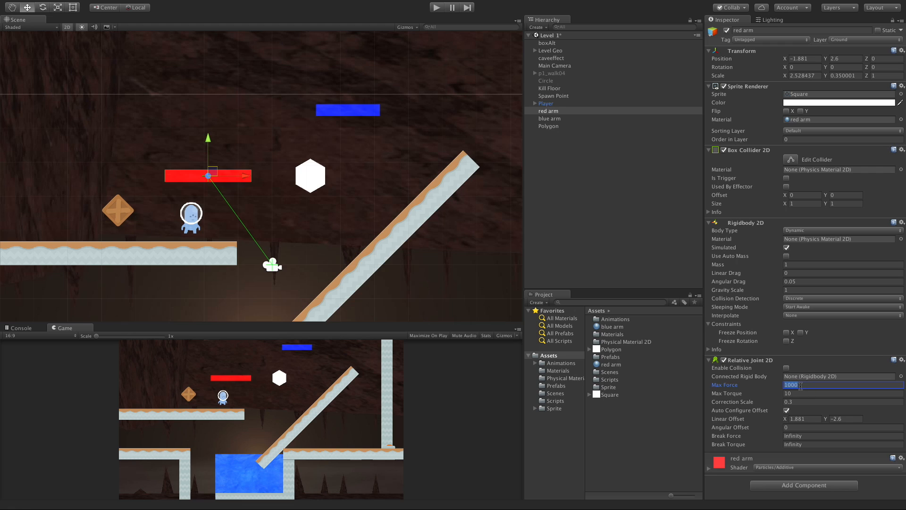
text(40)
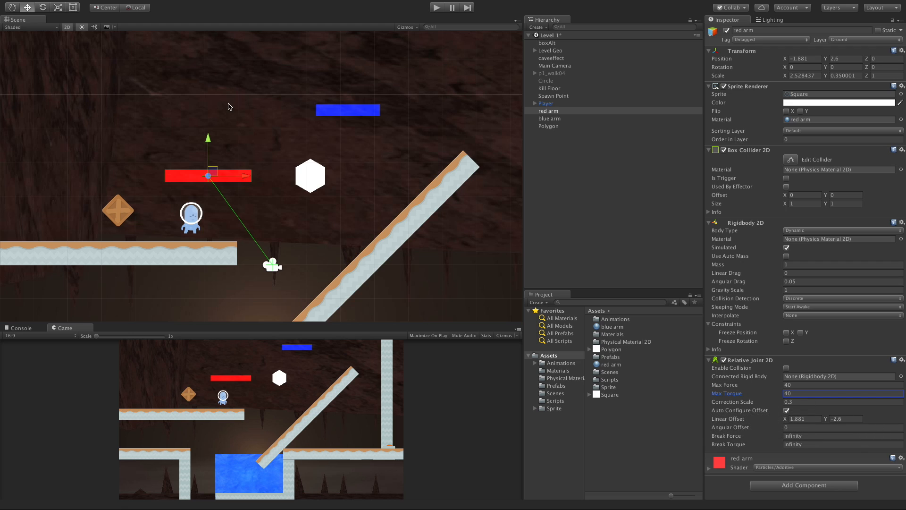
mouse_move(240, 149)
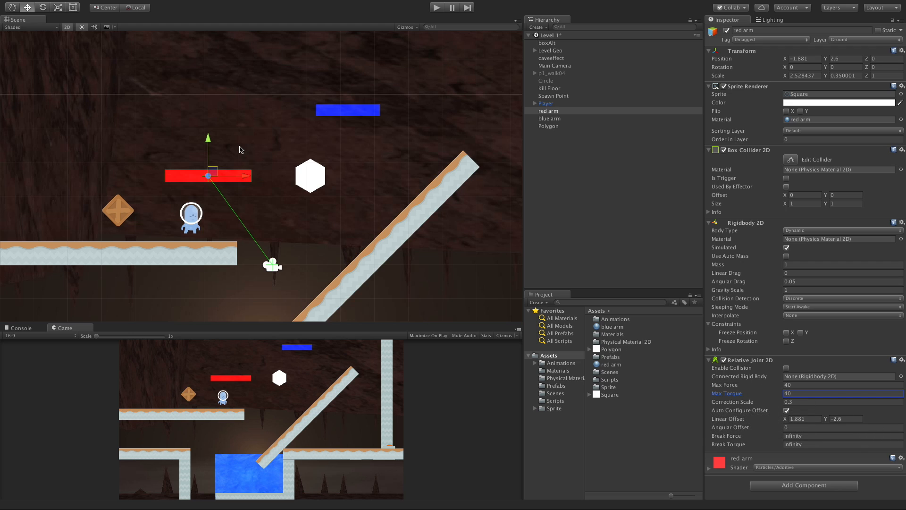
mouse_move(780, 401)
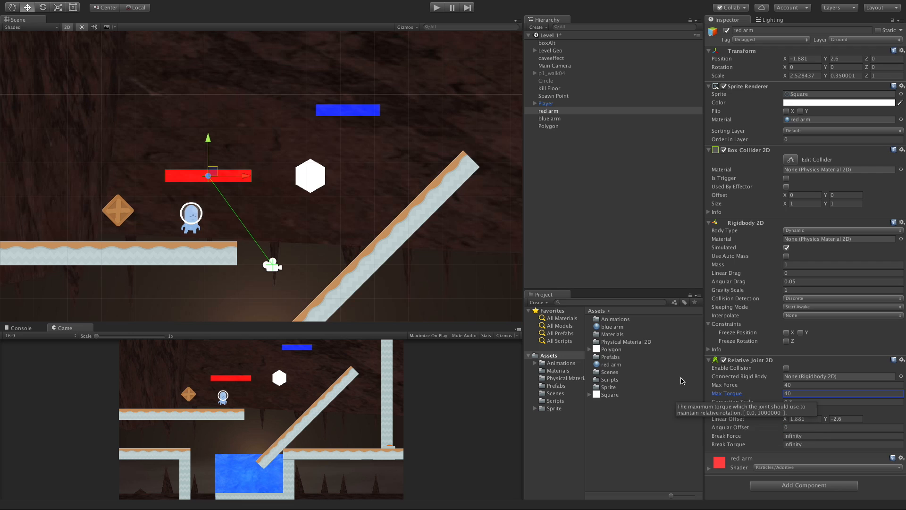
mouse_move(229, 39)
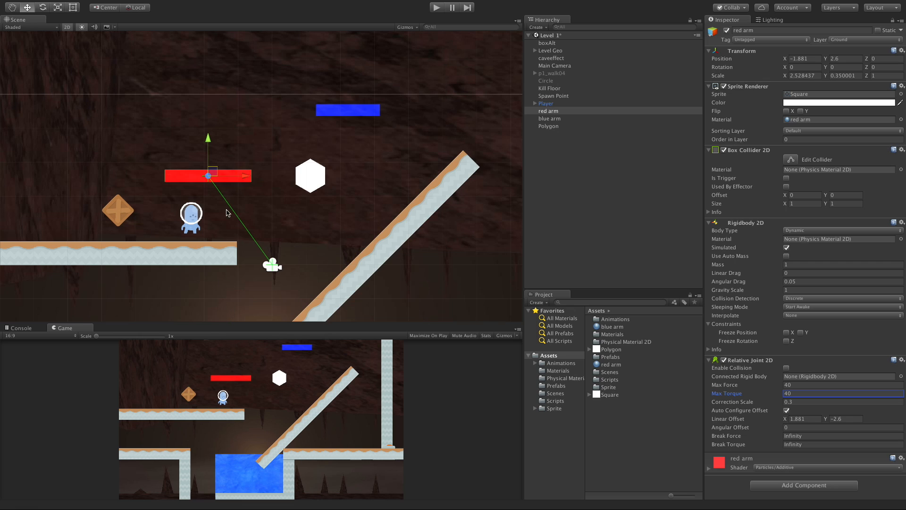
mouse_move(252, 107)
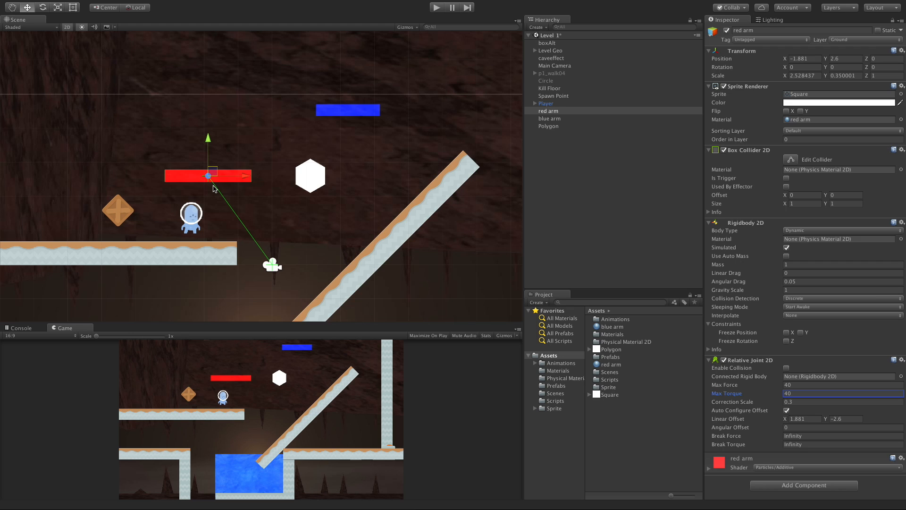
mouse_move(552, 34)
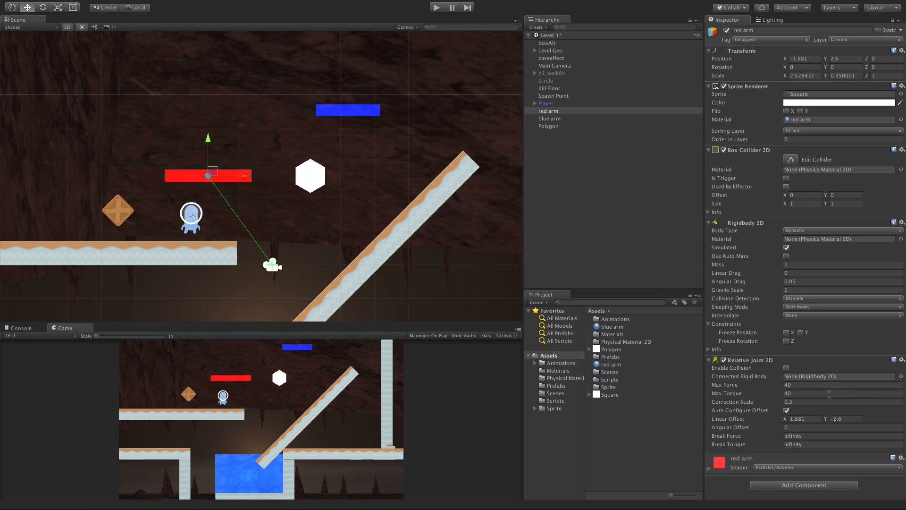
mouse_move(808, 327)
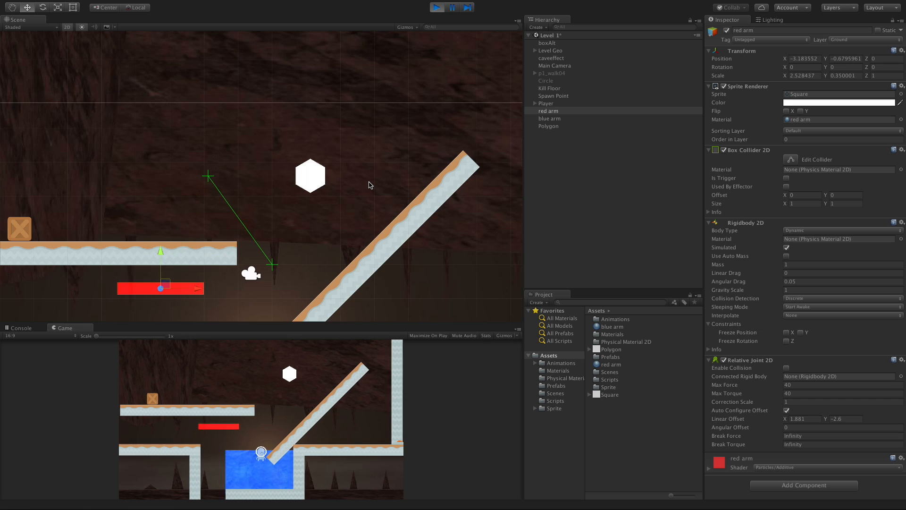
drag(160, 288, 216, 143)
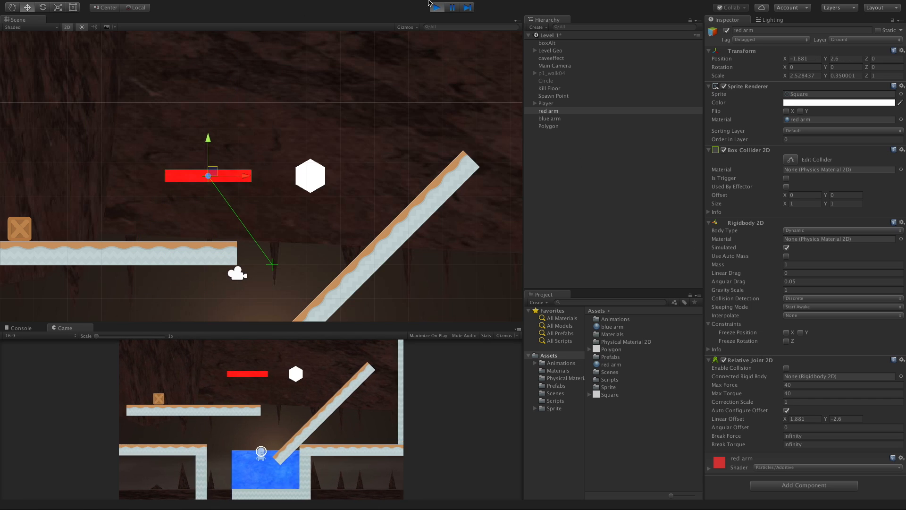
click(434, 7)
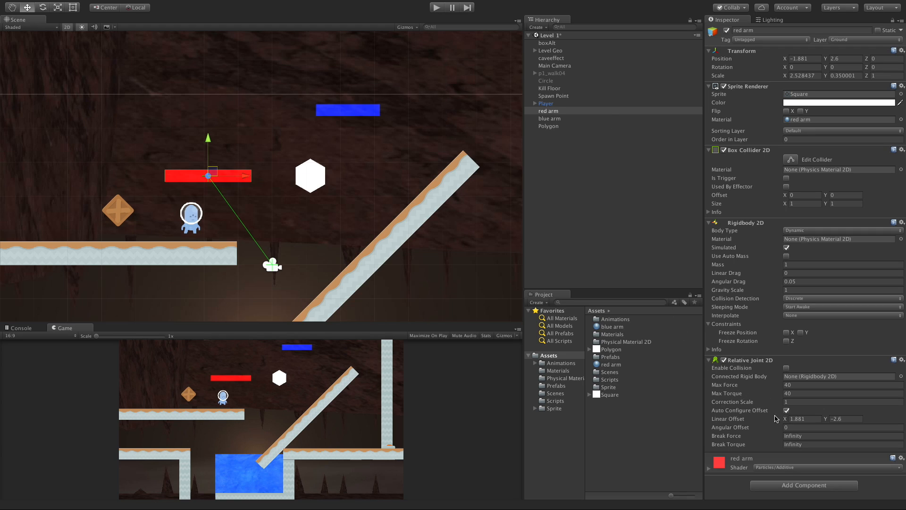
Uncheck Auto Configure Offset and drag the red arm toward the upper left.
click(787, 410)
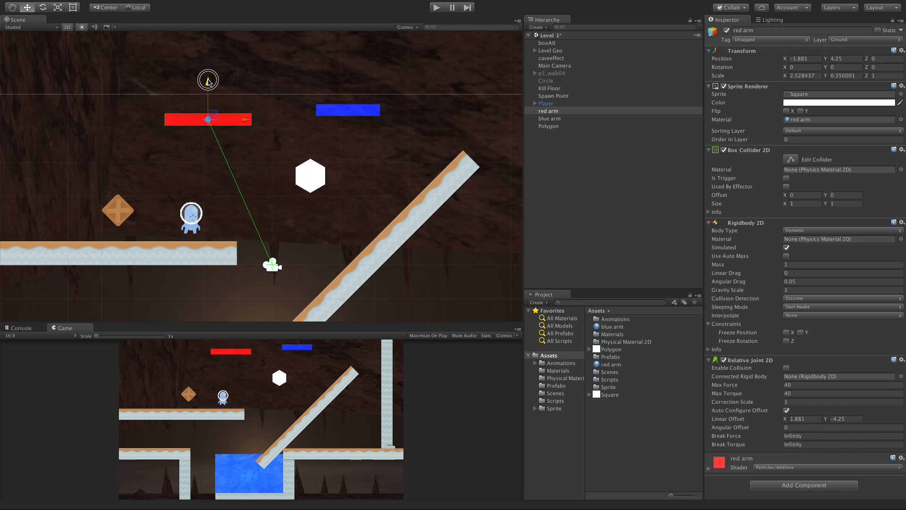
drag(208, 119, 98, 114)
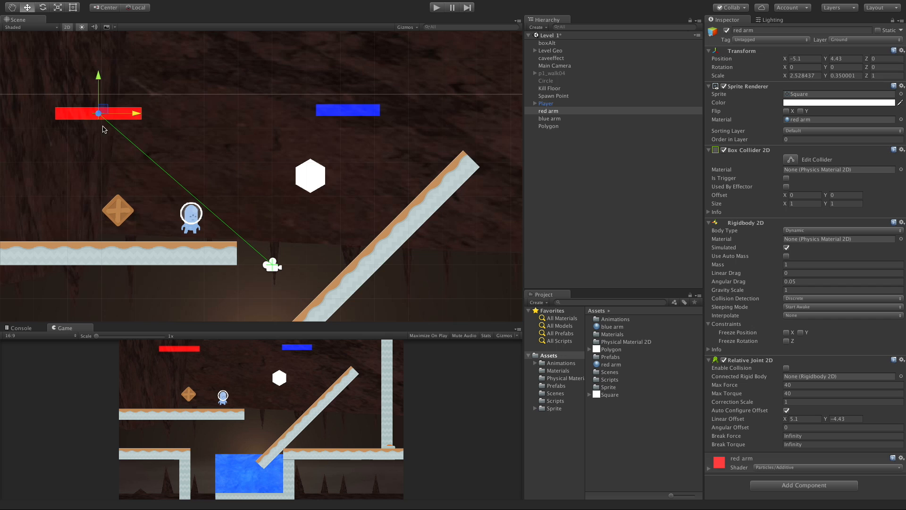
drag(98, 113, 217, 113)
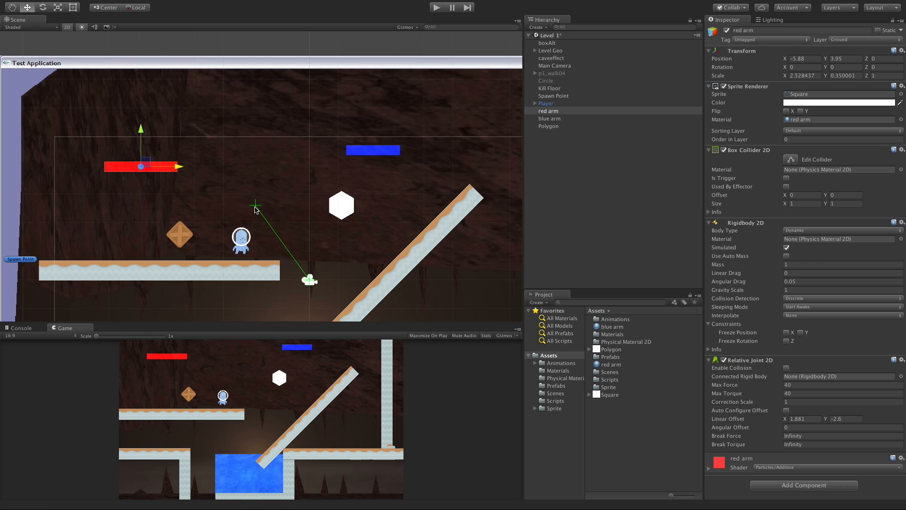
mouse_move(657, 342)
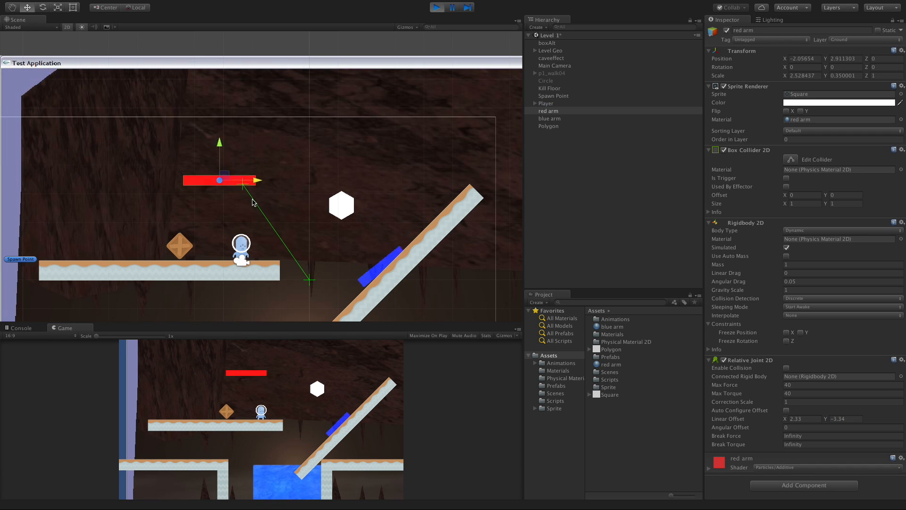
Set Angular Offset to 45 and Linear Offset X to 4.86, then start a Play test.
drag(219, 180, 263, 183)
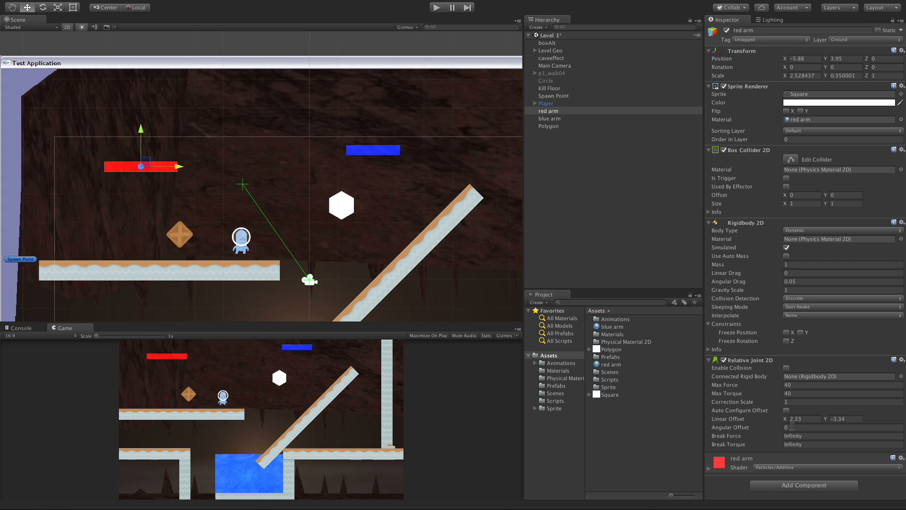
text(45)
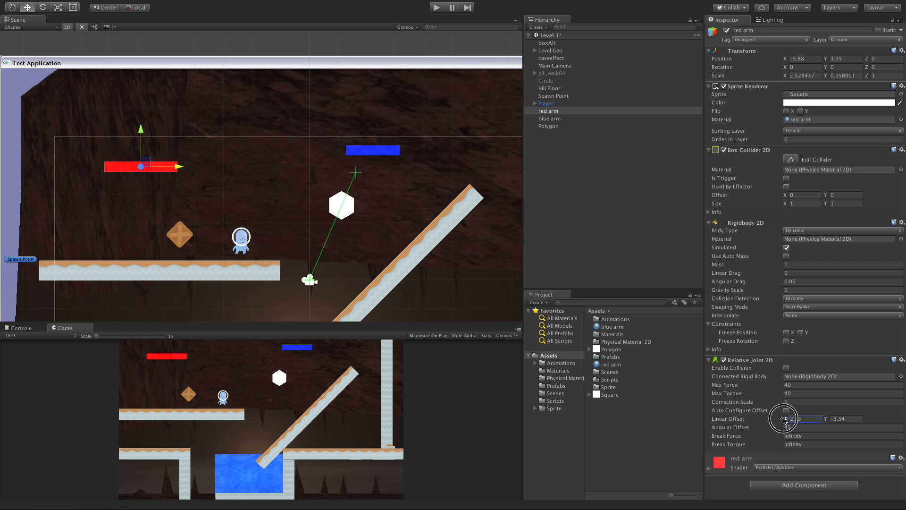
drag(785, 419, 829, 403)
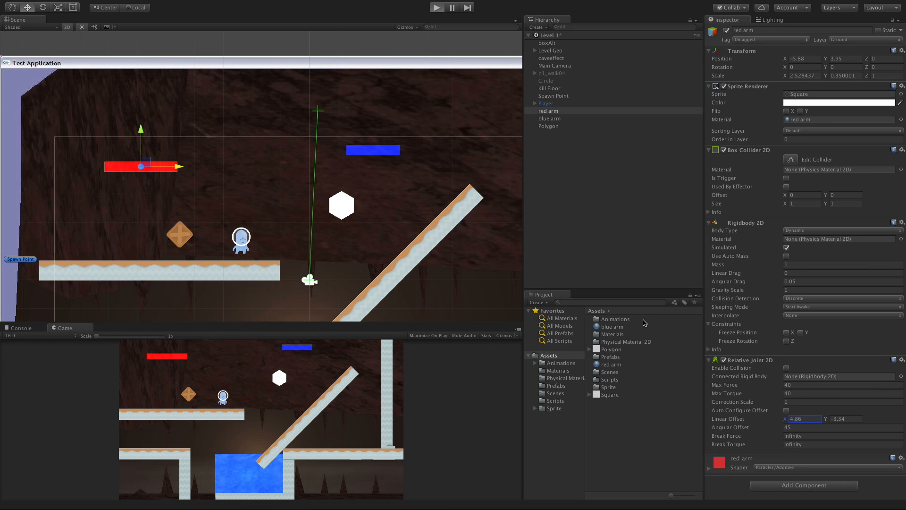
click(436, 7)
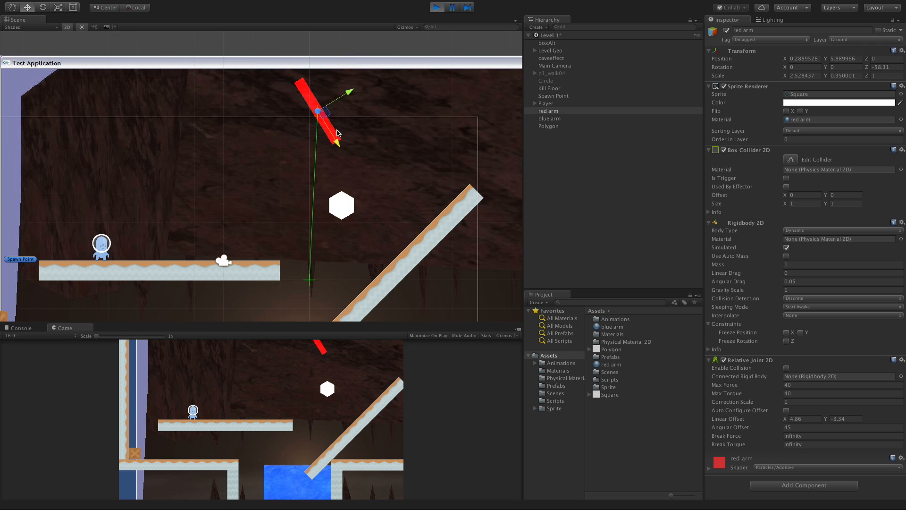
mouse_move(292, 132)
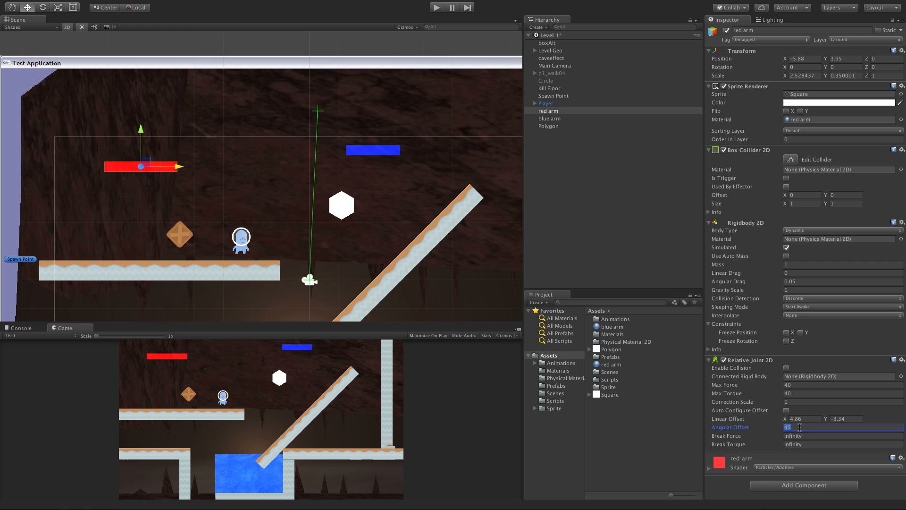
Move the red arm beside the white hexagon, set the joint's Break Force, and play-test.
click(786, 410)
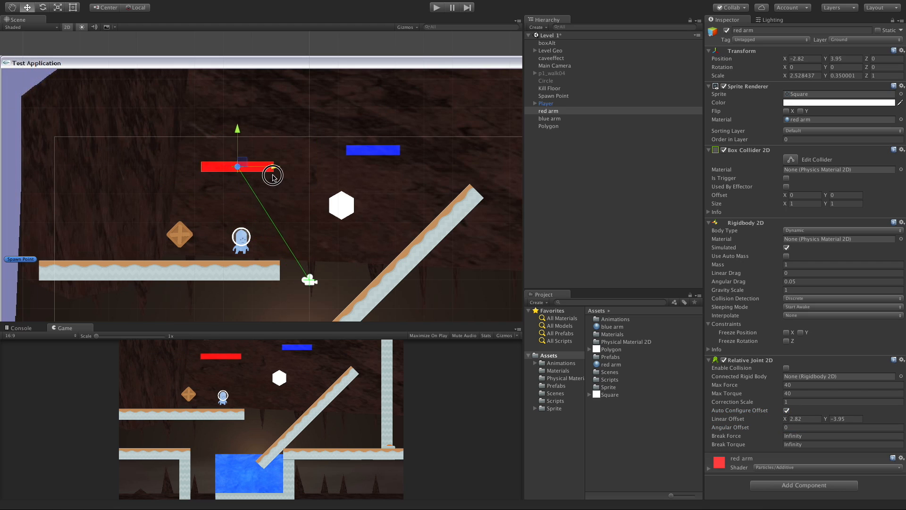
drag(272, 175, 306, 205)
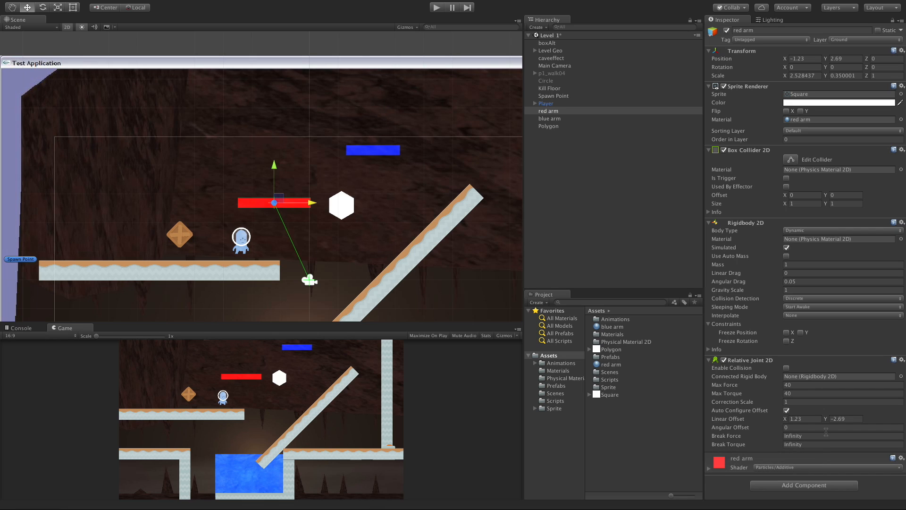
click(838, 436)
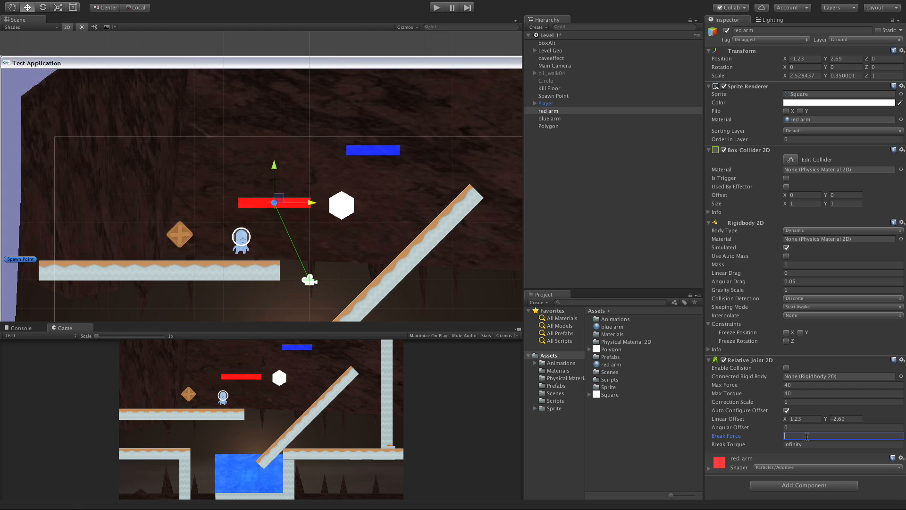
text(41)
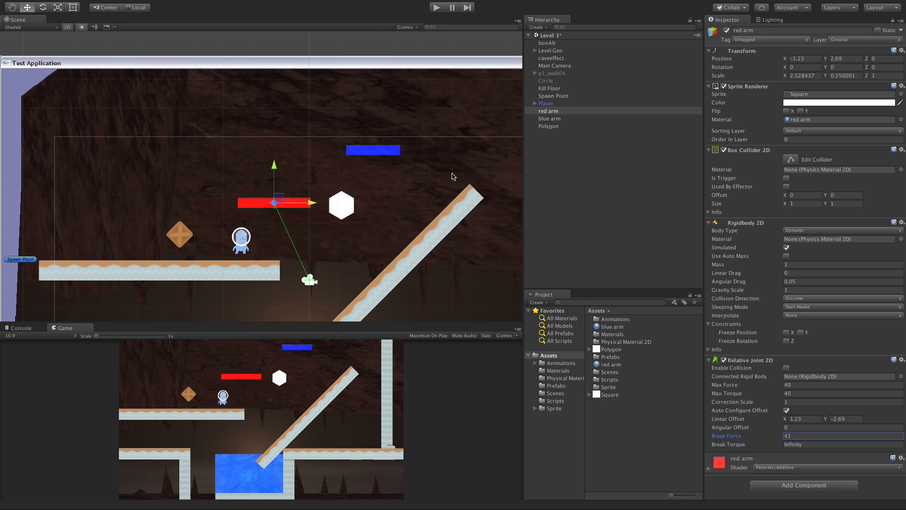
mouse_move(376, 218)
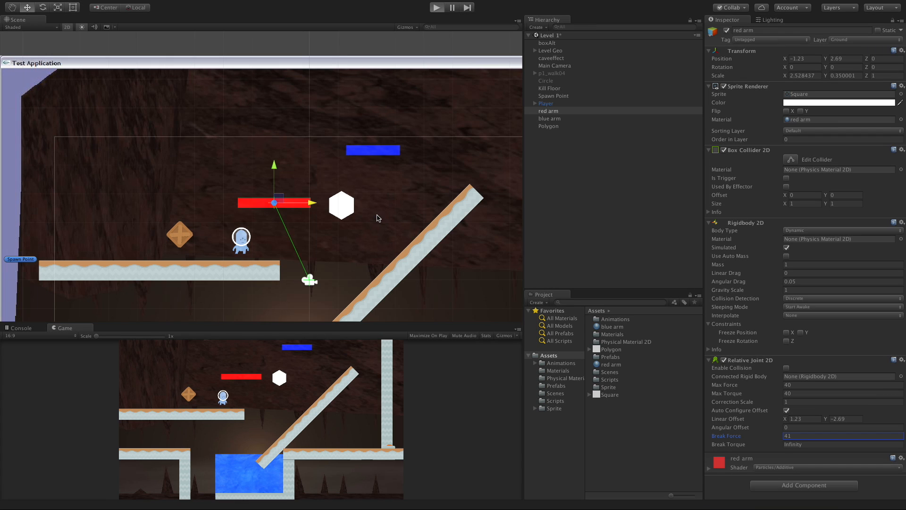
click(436, 7)
text(30)
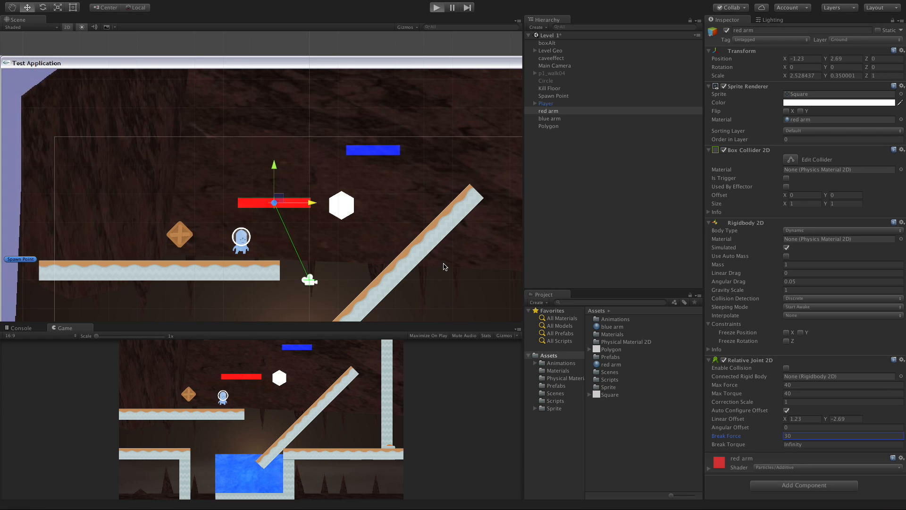
click(436, 7)
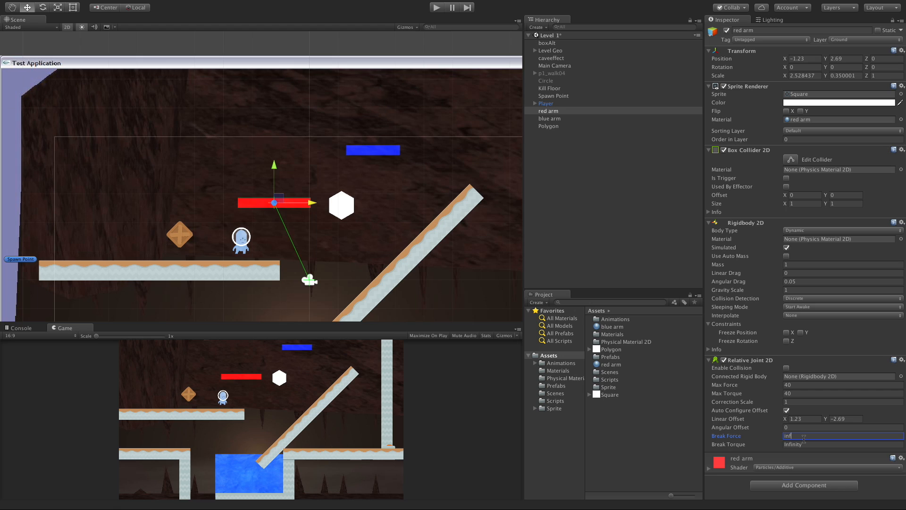
Set the red arm joint's Break Force back to Infinity and edit its Correction Scale.
text(Infinity)
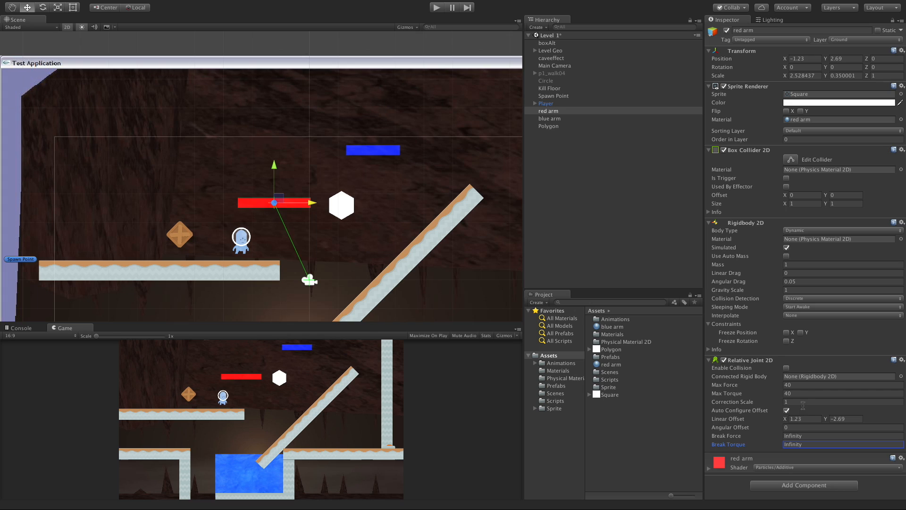
click(842, 401)
text(0.3)
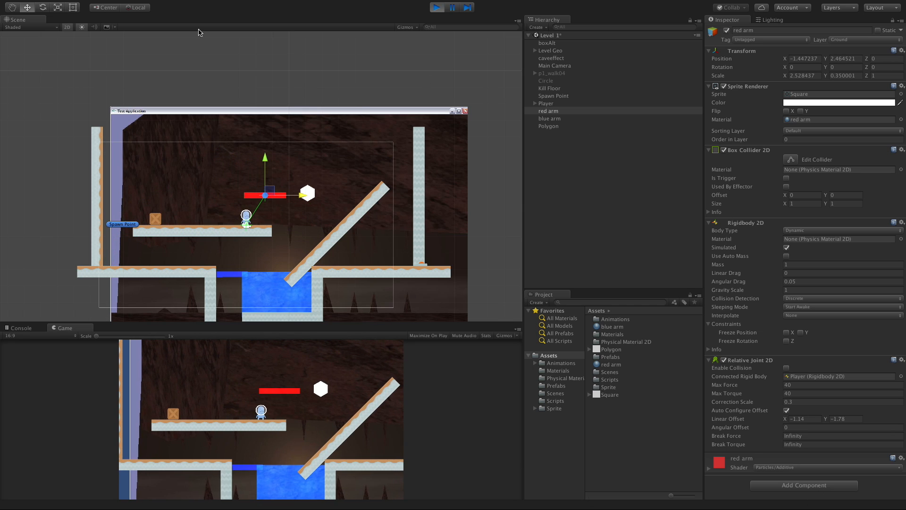
Stop the game, link the joint to Polygon's rigidbody, and inspect Polygon's layer options.
click(436, 8)
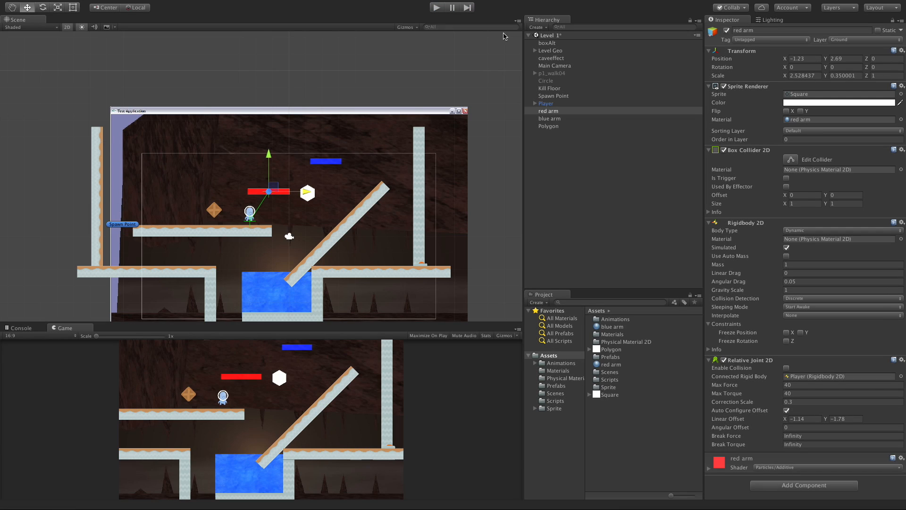
mouse_move(785, 279)
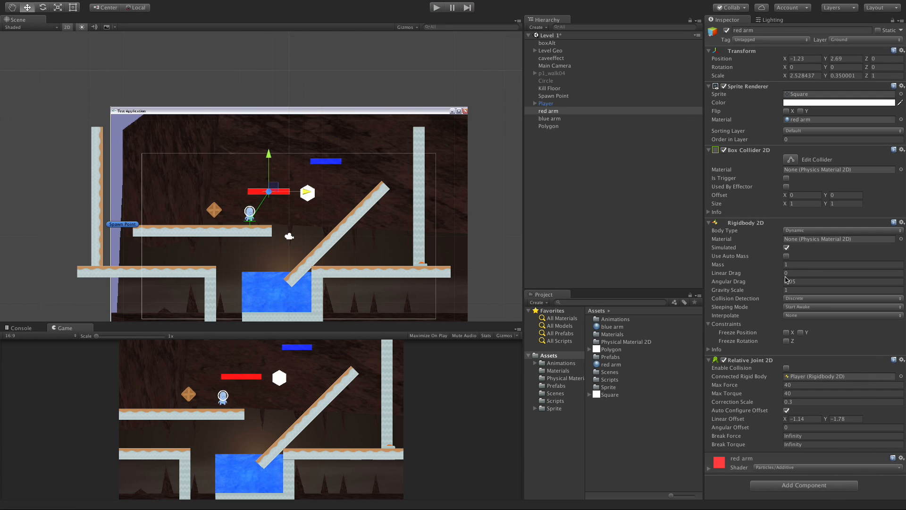
click(548, 126)
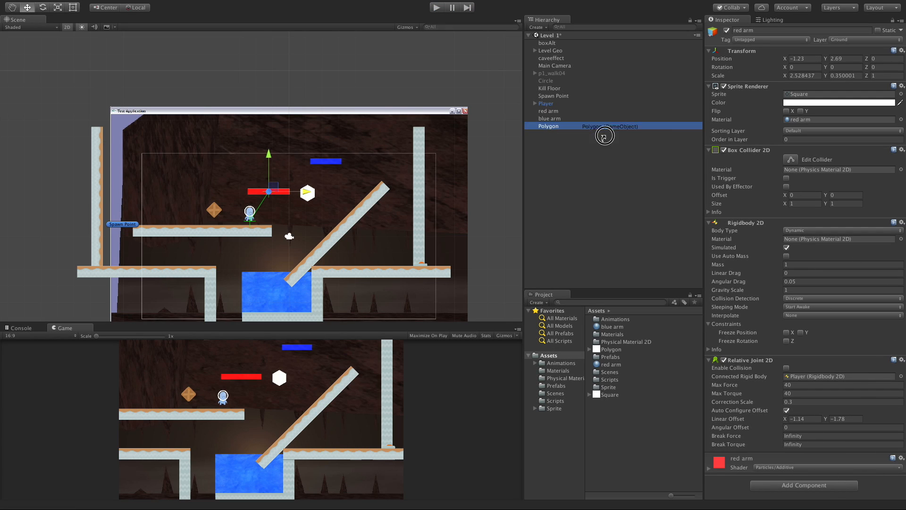
click(548, 110)
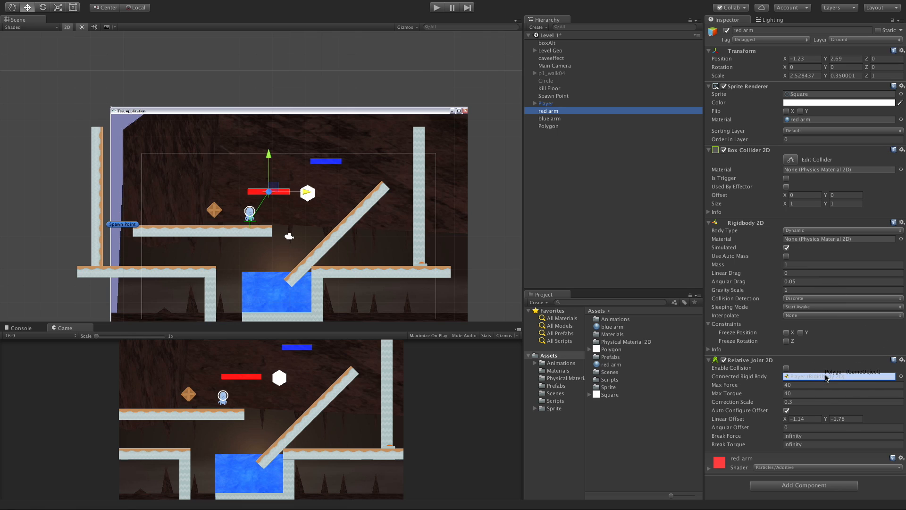
click(838, 376)
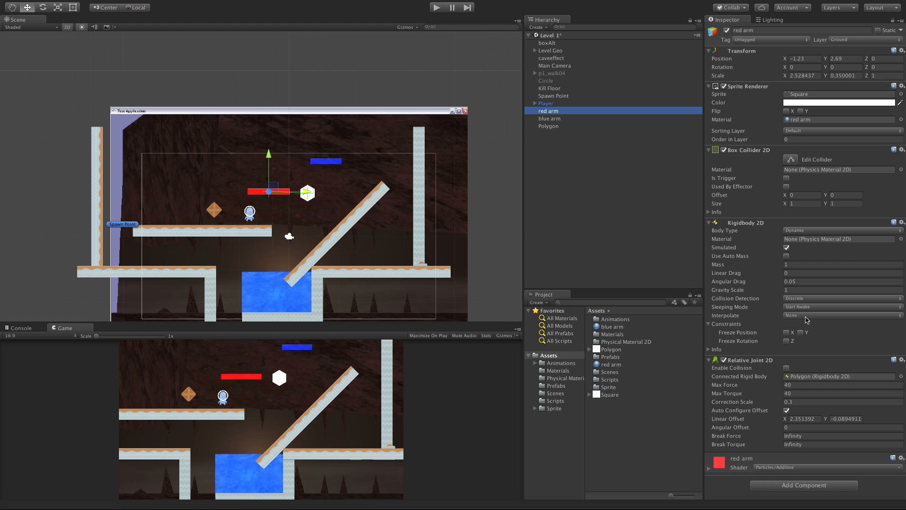
click(549, 126)
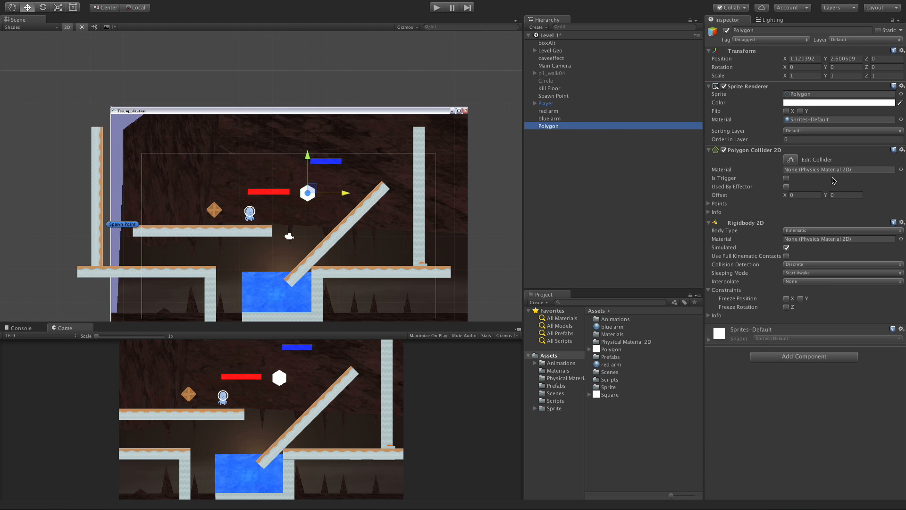
mouse_move(308, 229)
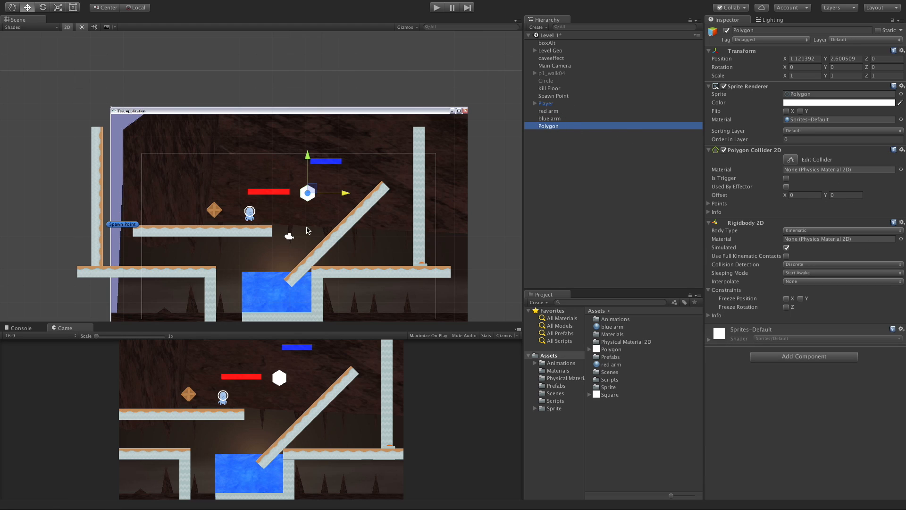
click(855, 39)
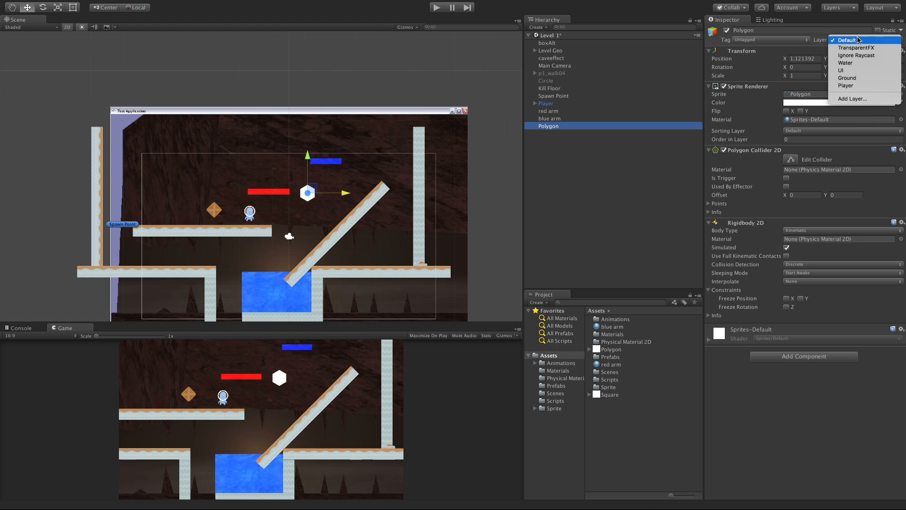
mouse_move(846, 77)
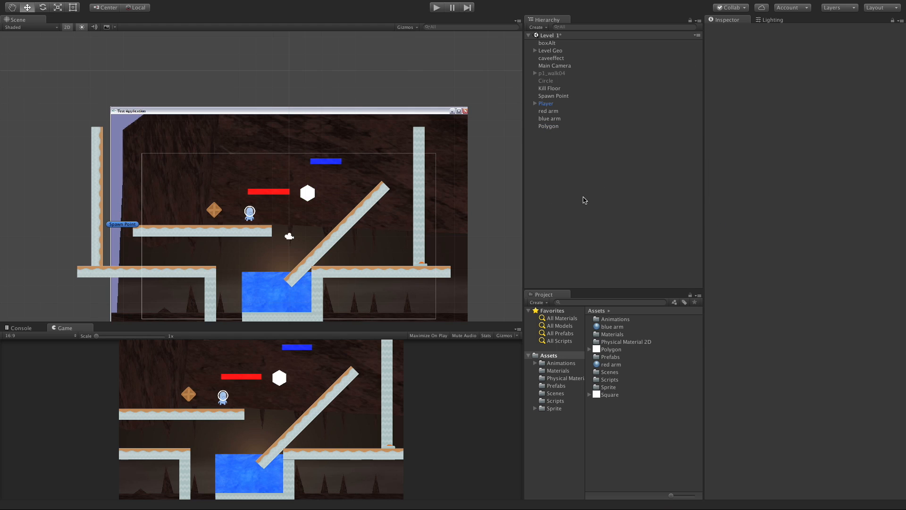
mouse_move(535, 113)
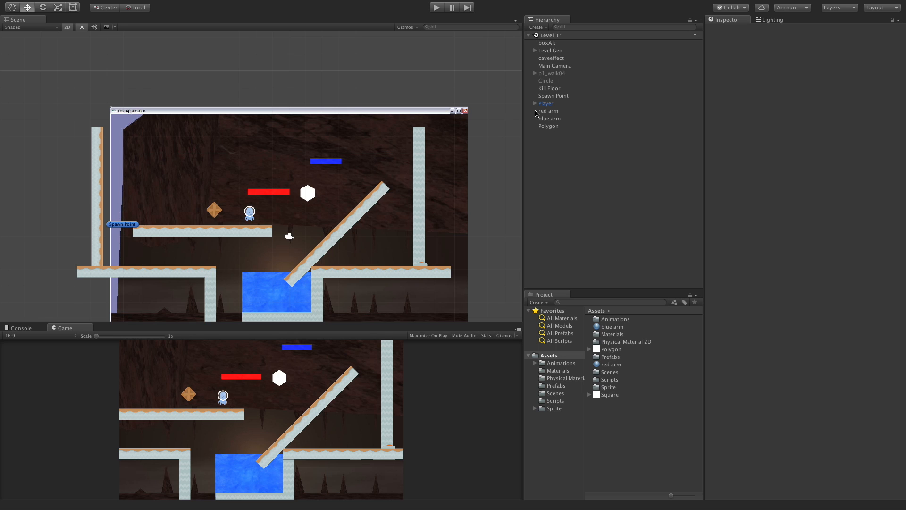
Test the red arm against Polygon, then set joint Max Force to 30 and replay.
click(548, 110)
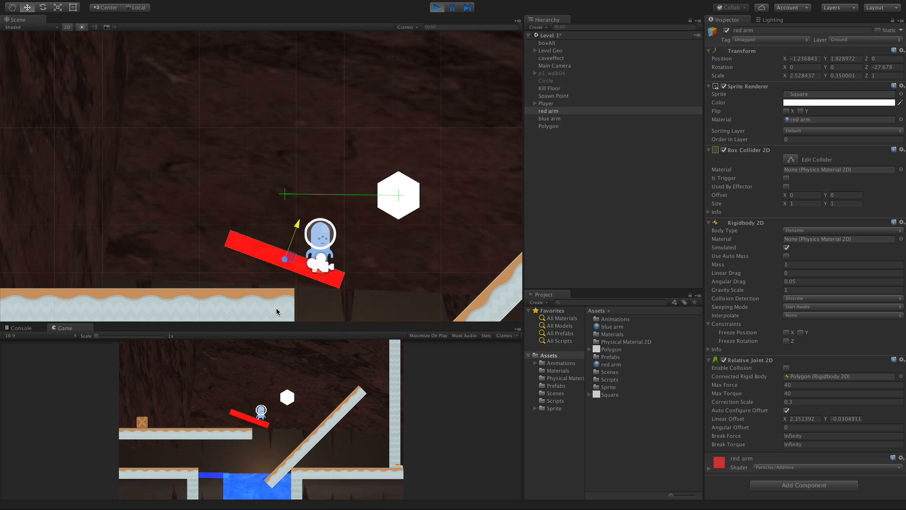
click(451, 7)
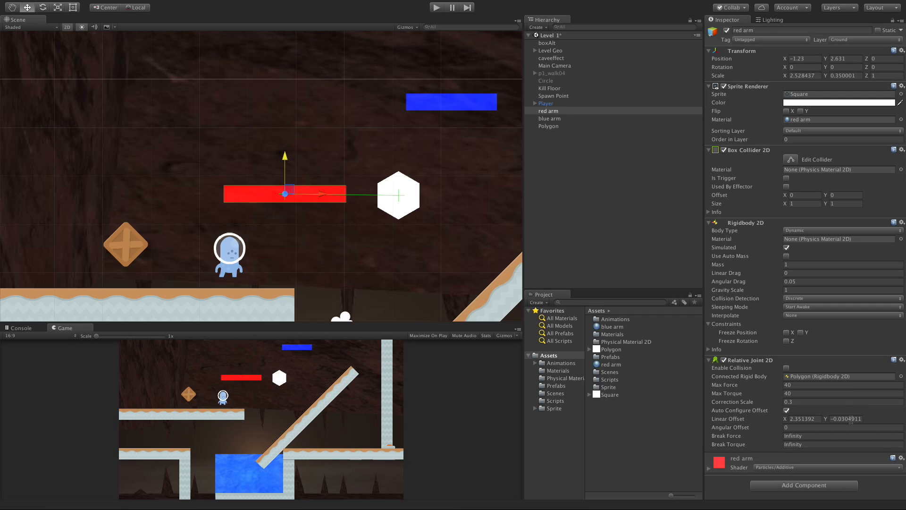
click(841, 384)
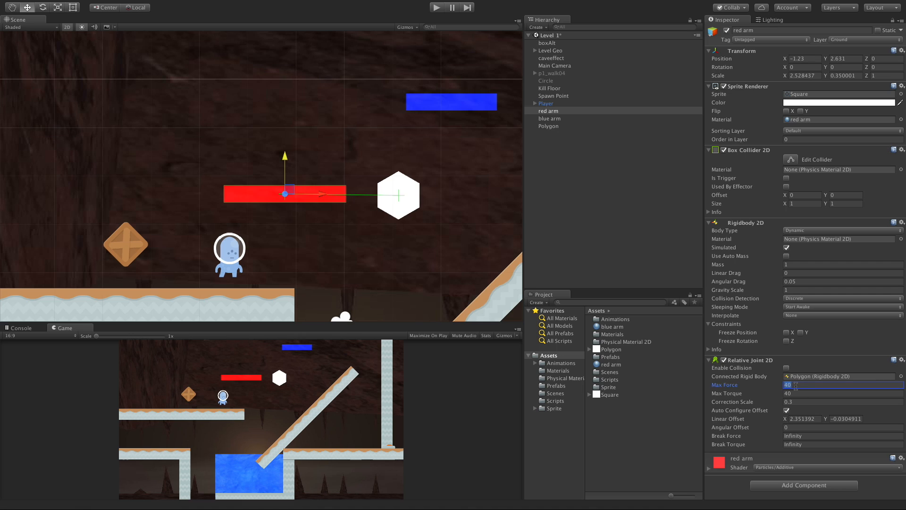
text(30)
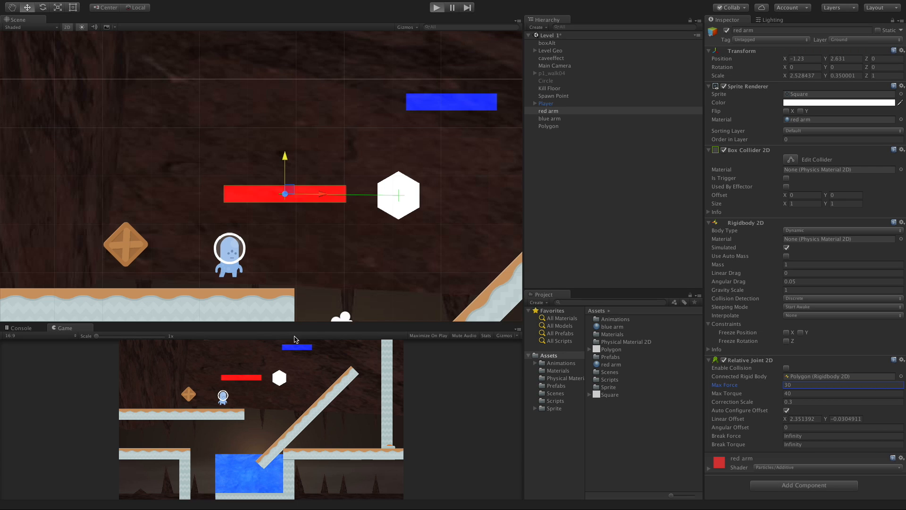
click(436, 7)
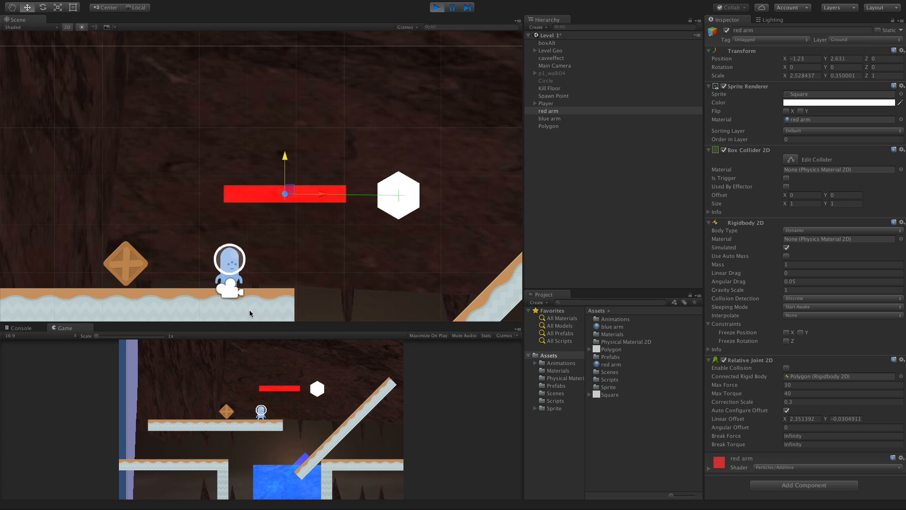